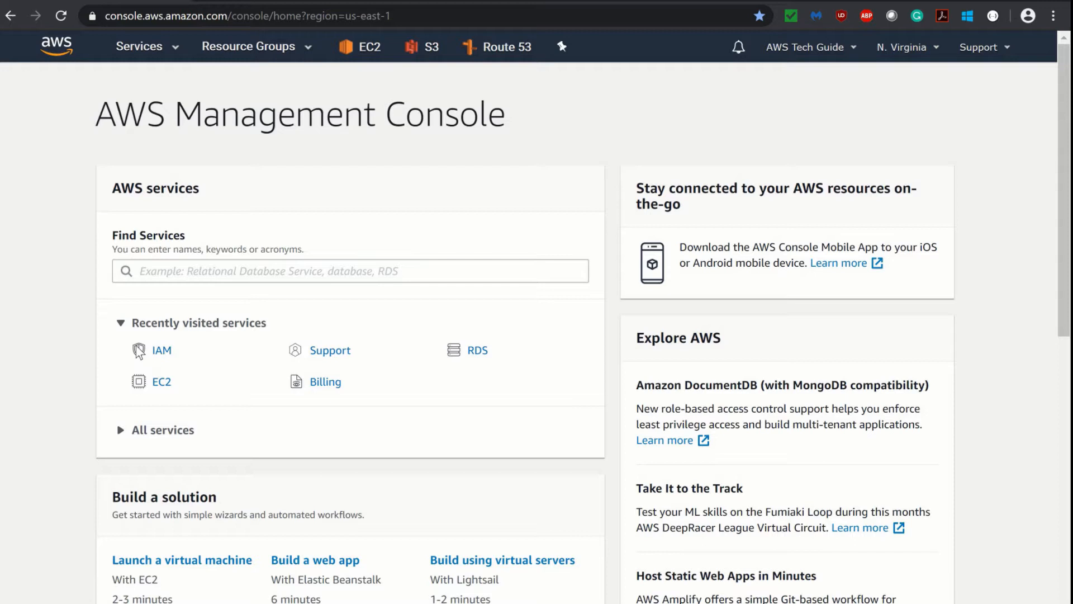
# Step: Expand the Support menu in the console's top navigation bar
pyautogui.click(147, 350)
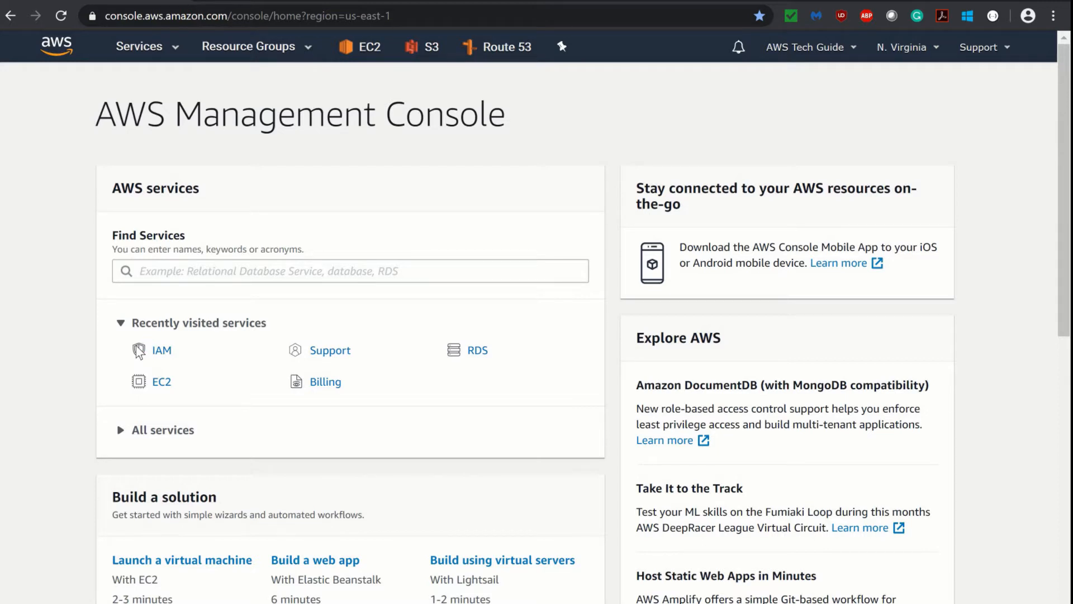
pyautogui.moveTo(908, 111)
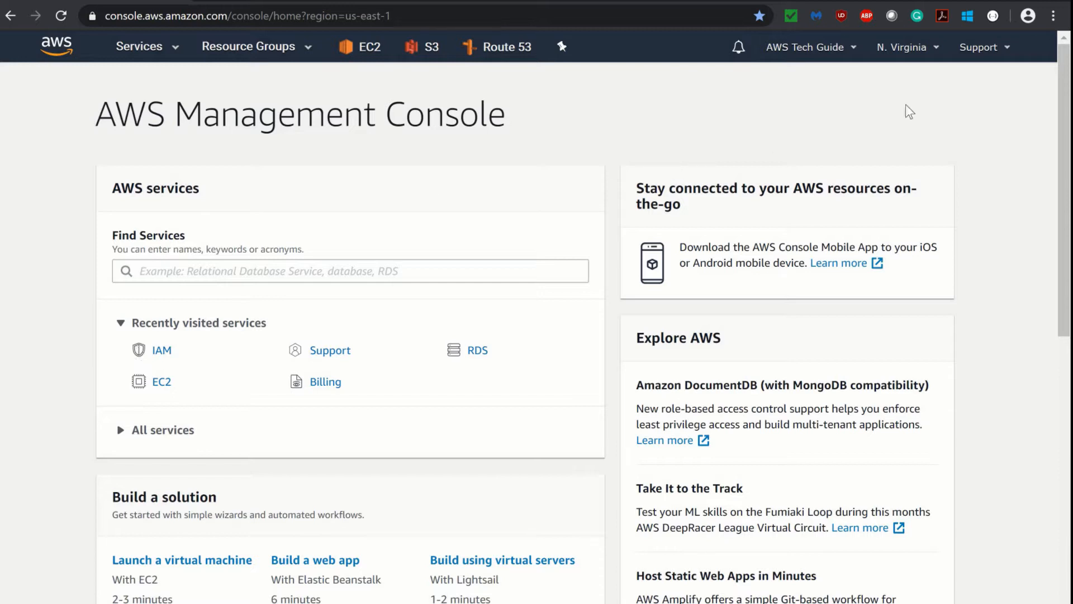
pyautogui.moveTo(1000, 152)
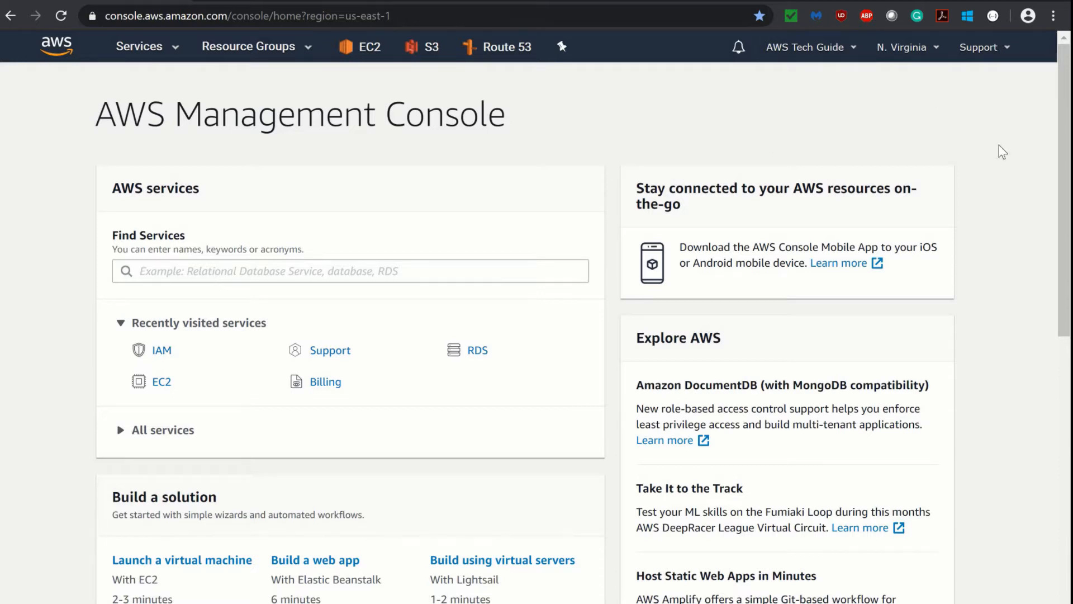
pyautogui.moveTo(63, 56)
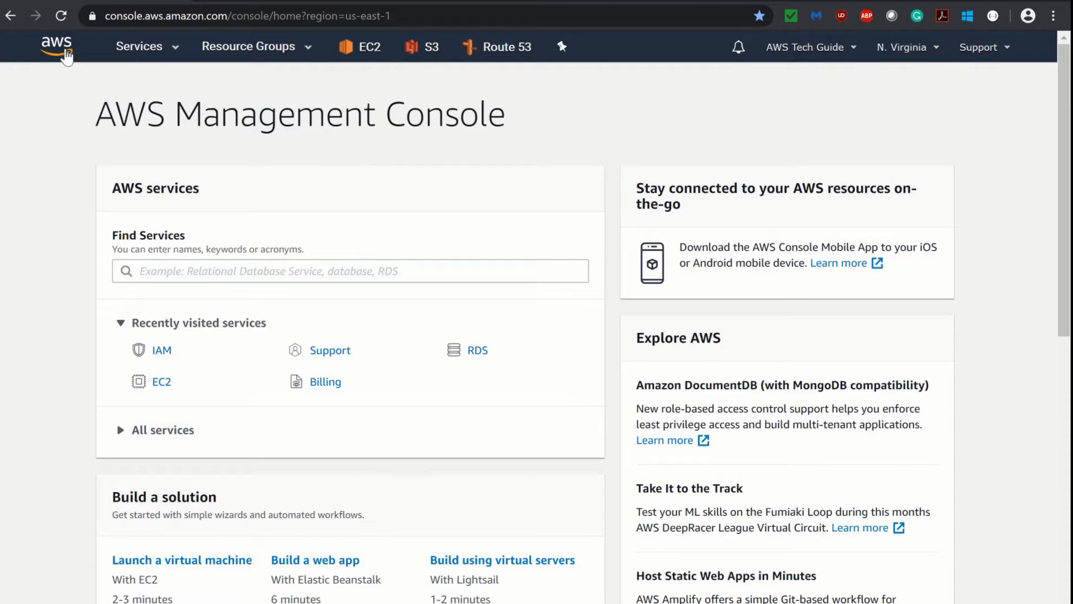
pyautogui.moveTo(999, 61)
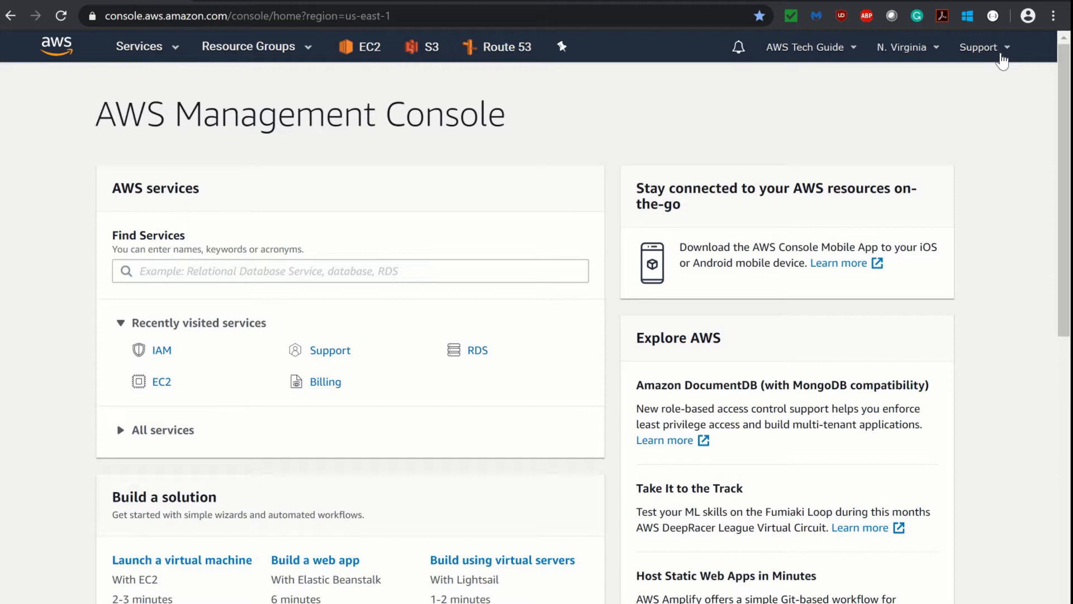
pyautogui.click(979, 47)
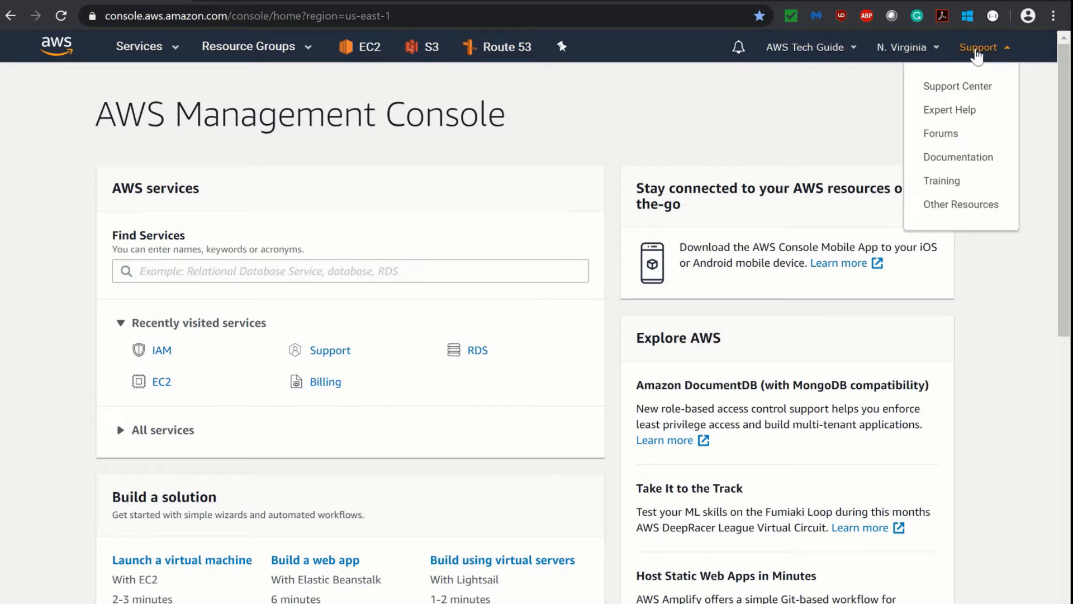
pyautogui.moveTo(957, 90)
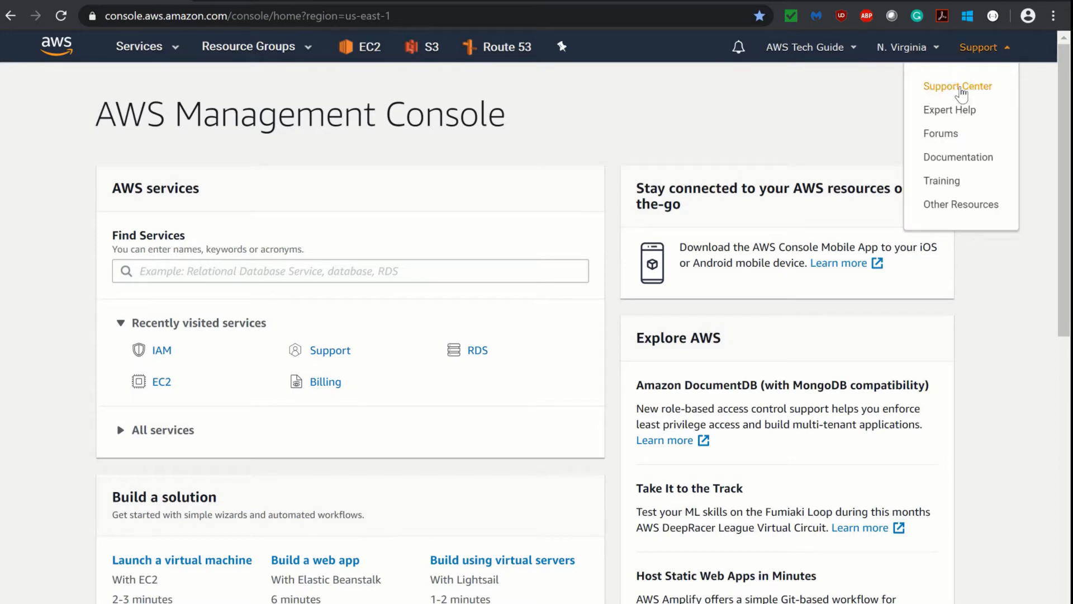
pyautogui.moveTo(1003, 94)
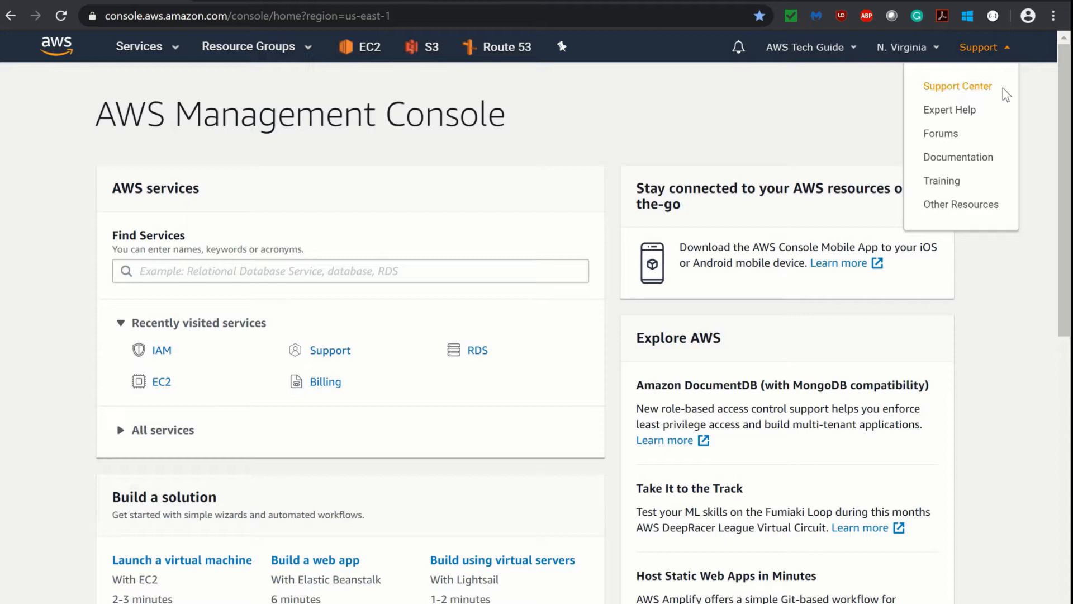
pyautogui.moveTo(264, 51)
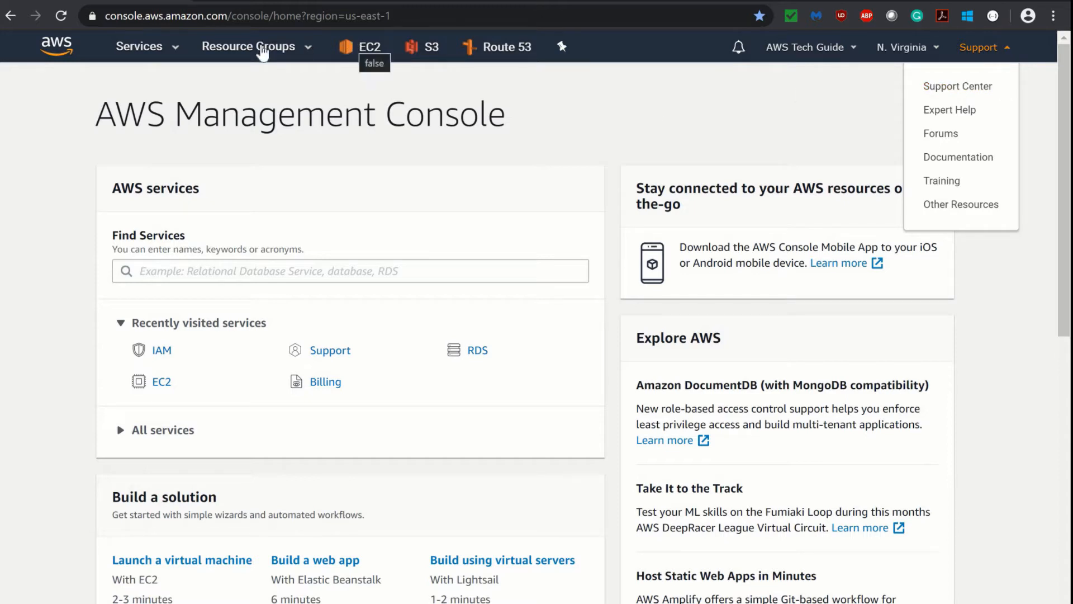
pyautogui.moveTo(853, 83)
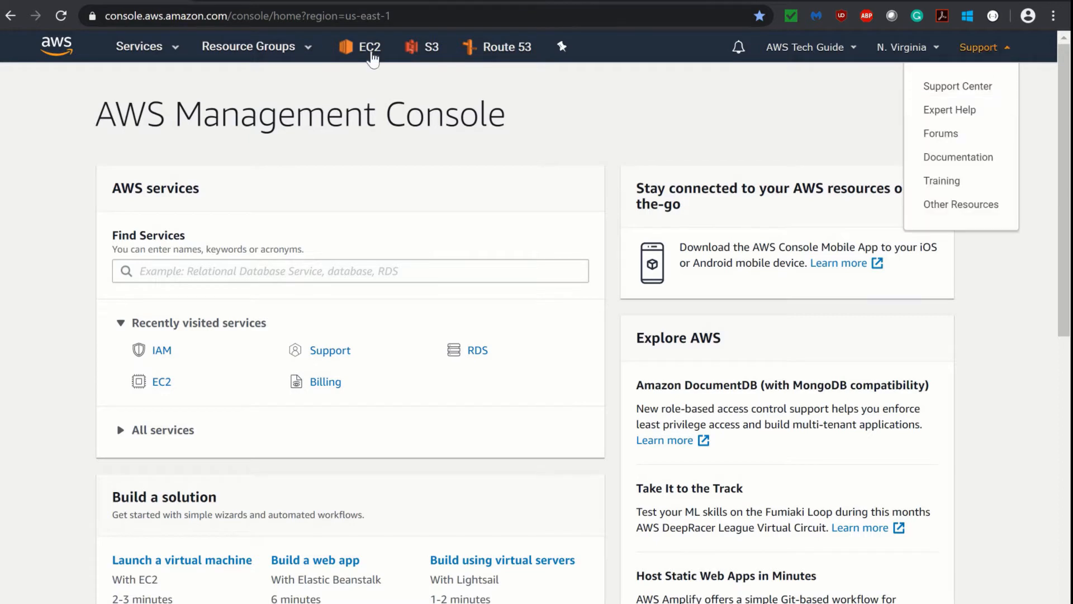
pyautogui.moveTo(166, 49)
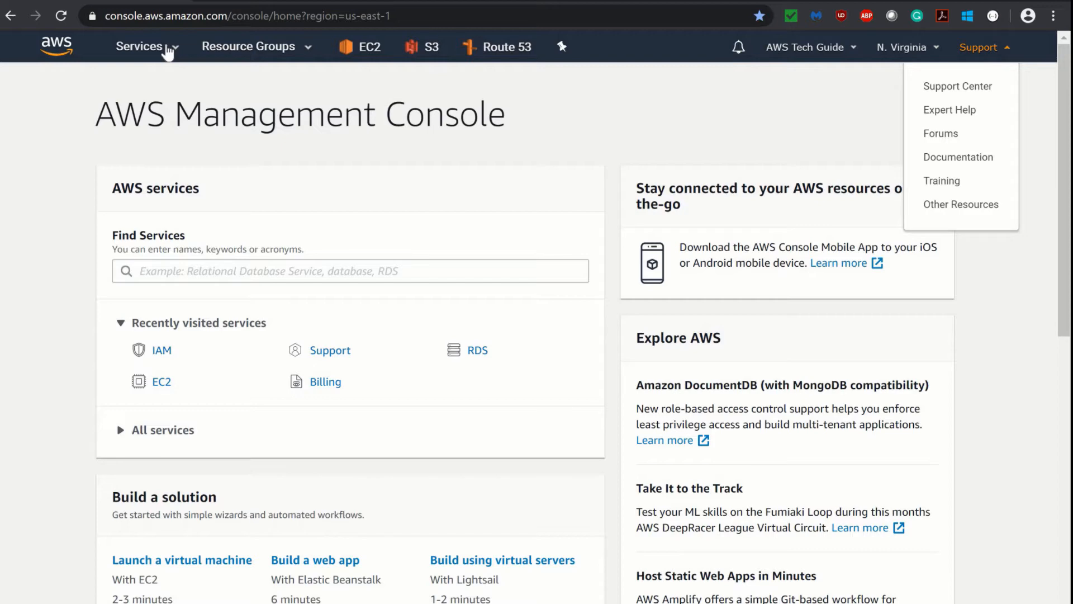
# Step: Navigate to the IAM service via the Services search and show its Policies list
pyautogui.click(139, 46)
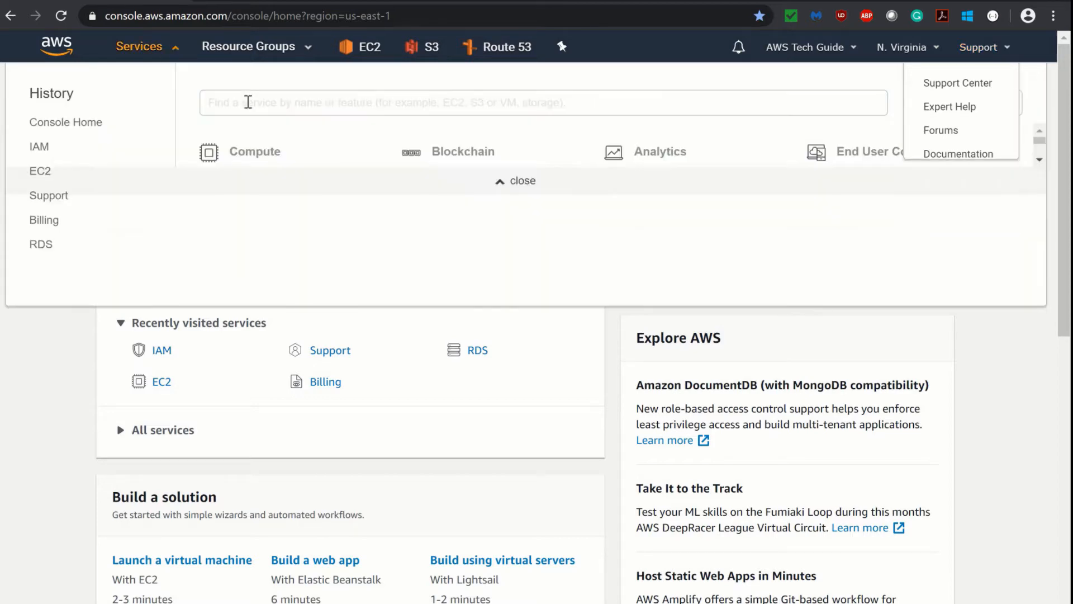
pyautogui.write('iam')
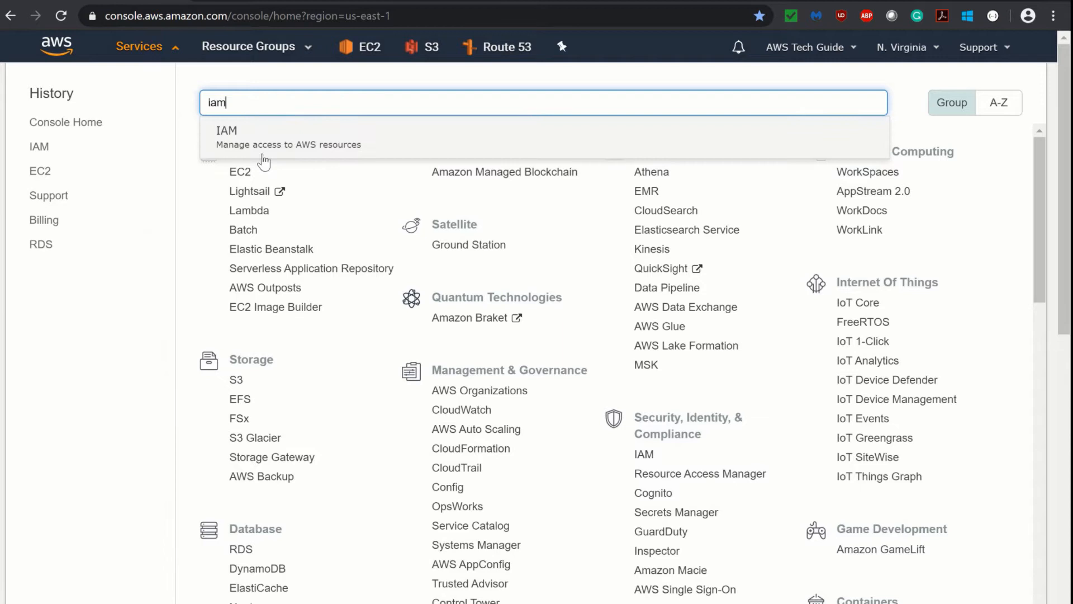
pyautogui.click(226, 129)
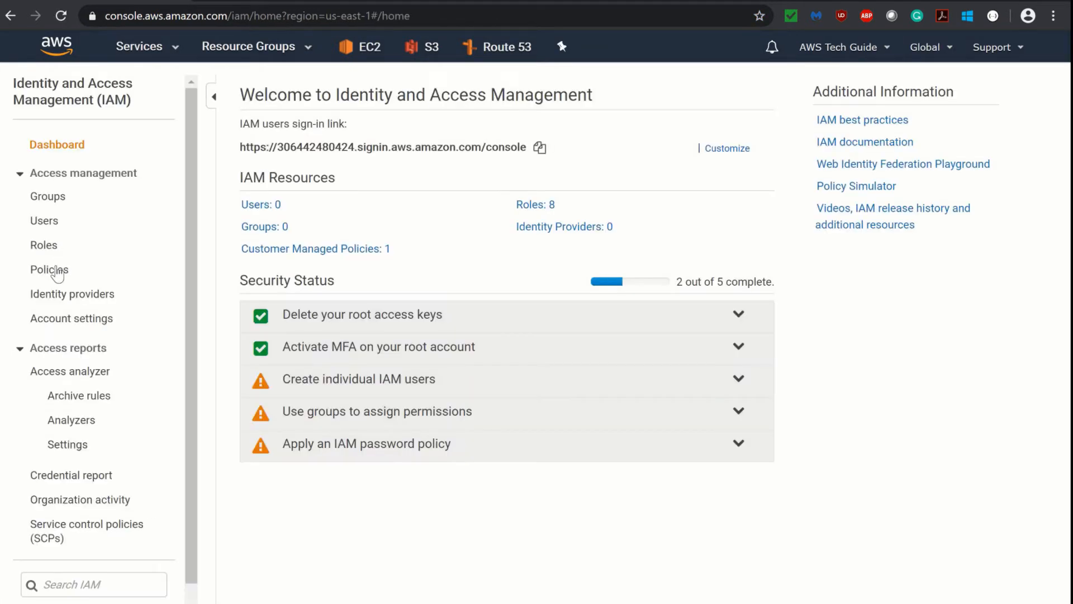
pyautogui.click(49, 270)
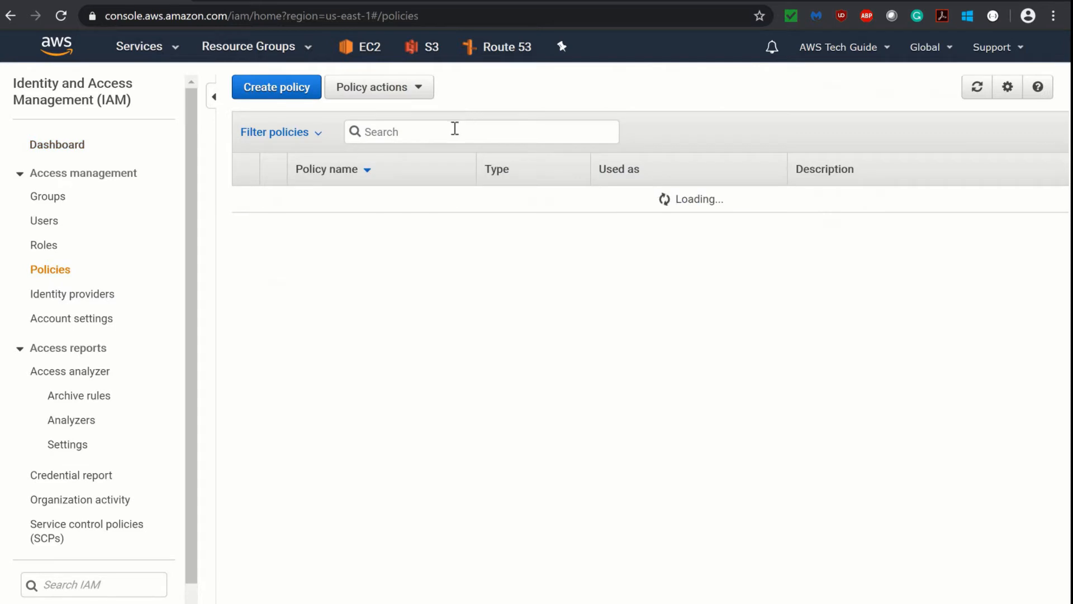
# Step: Filter the policies list by 'support' to show the three support-related policies
pyautogui.write('s')
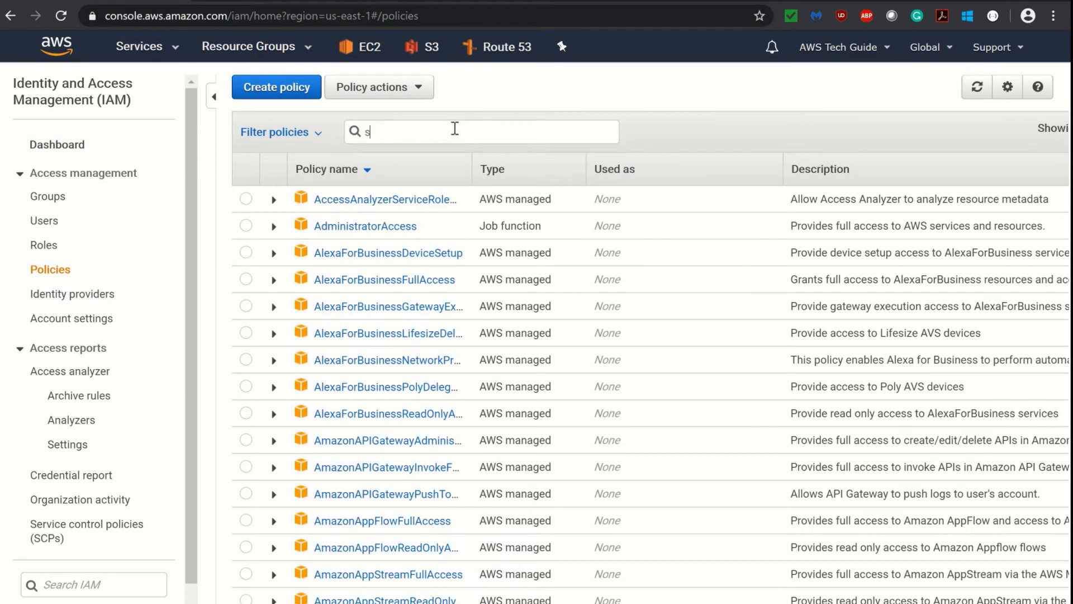
pyautogui.write('upport')
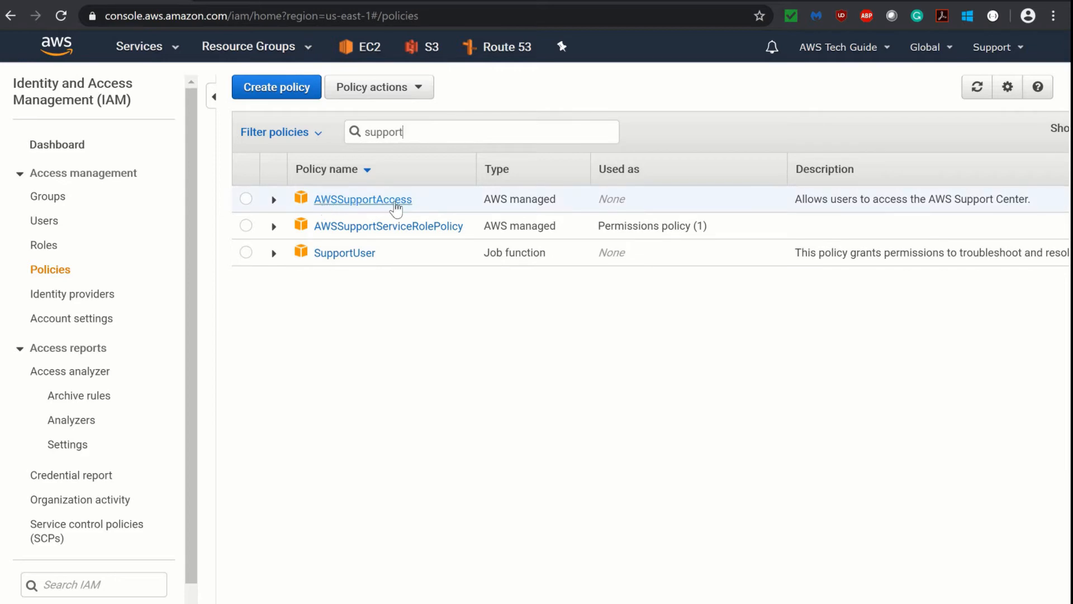
pyautogui.moveTo(366, 205)
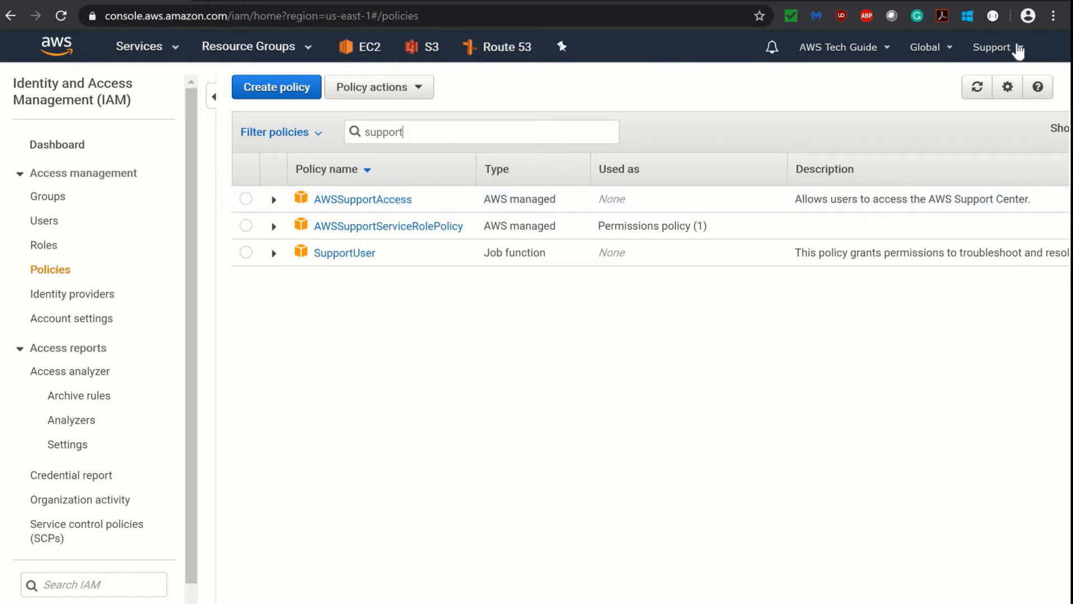
pyautogui.click(993, 47)
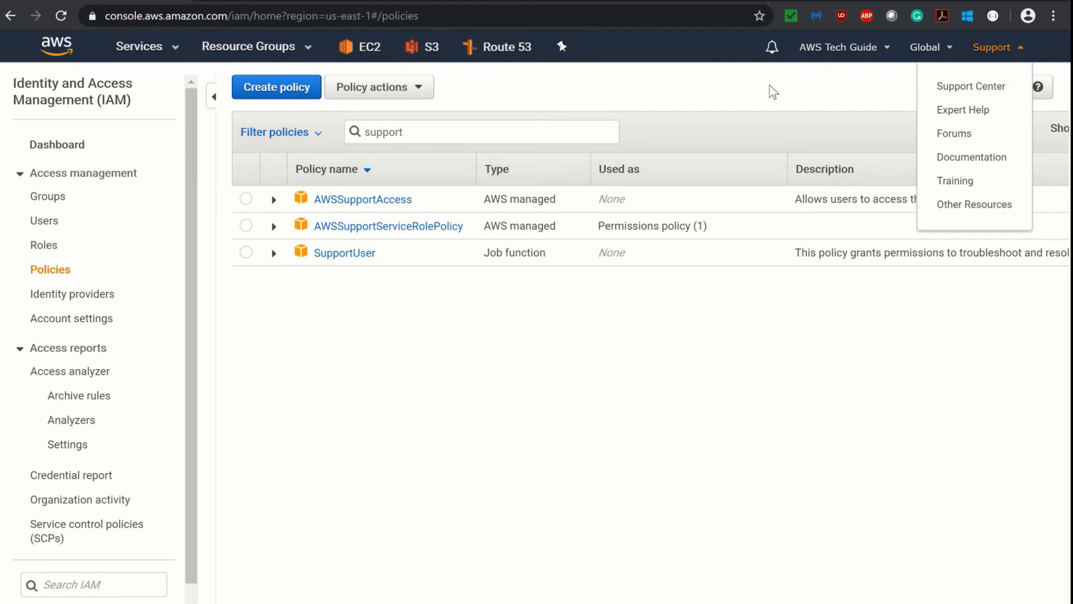
pyautogui.moveTo(1053, 87)
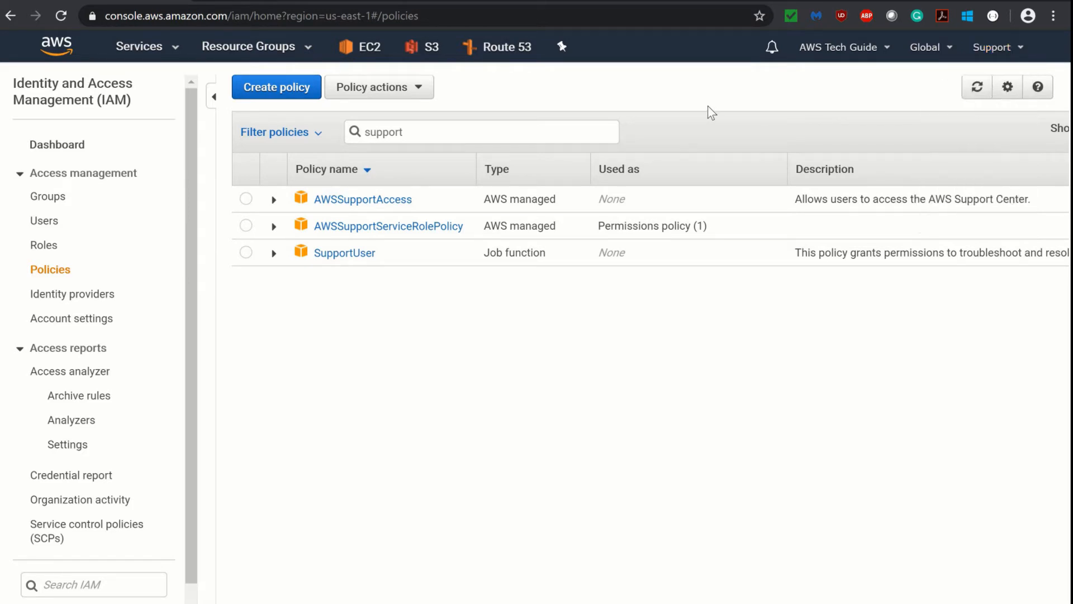
pyautogui.moveTo(655, 129)
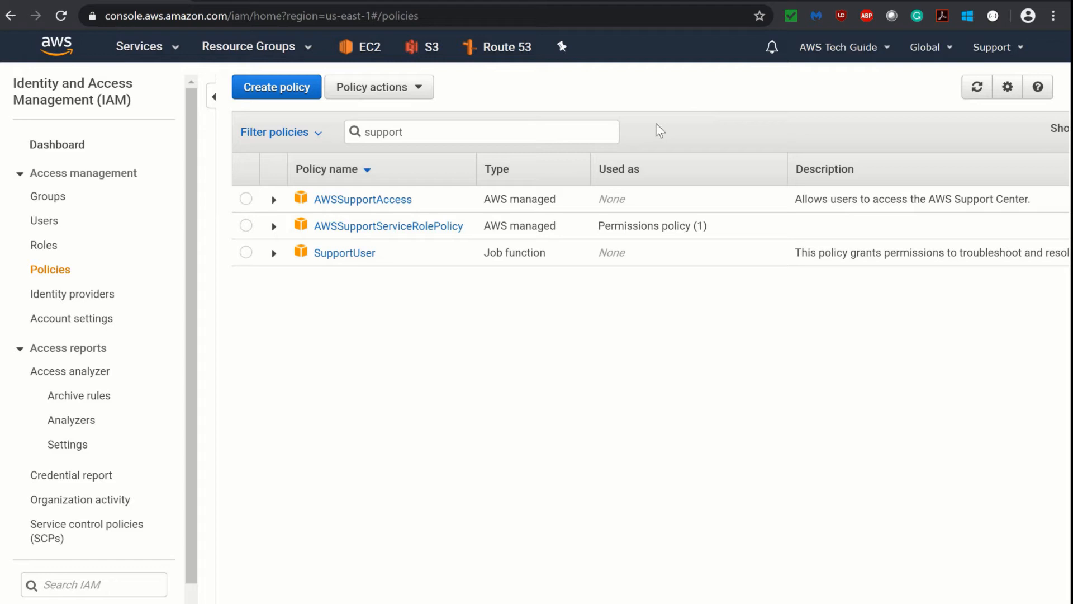
pyautogui.moveTo(50, 226)
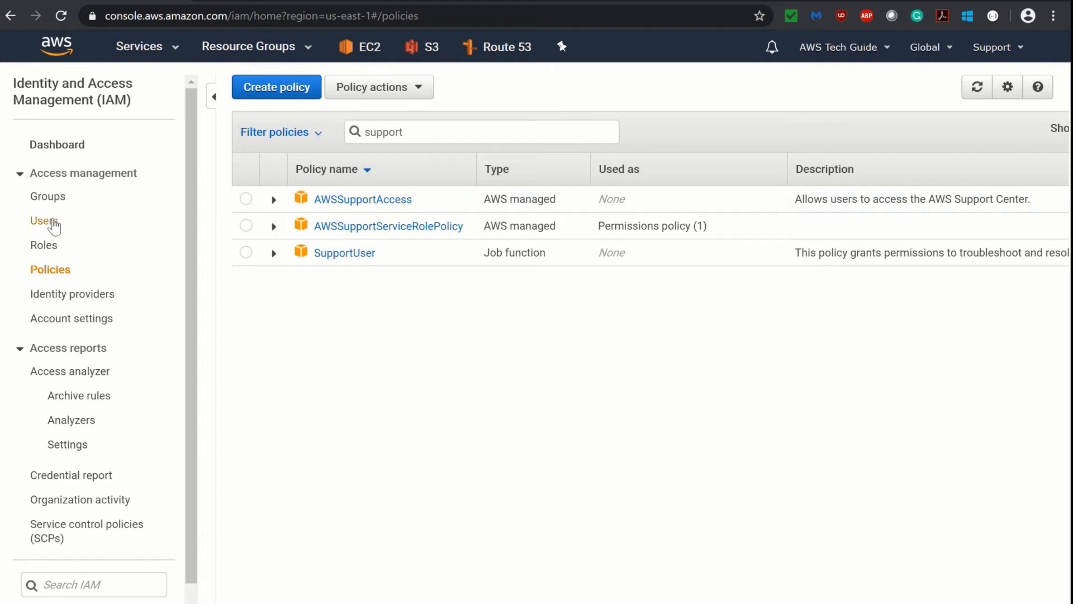
# Step: Review the empty IAM Users list, then filter Policies by 'sup' again
pyautogui.click(40, 220)
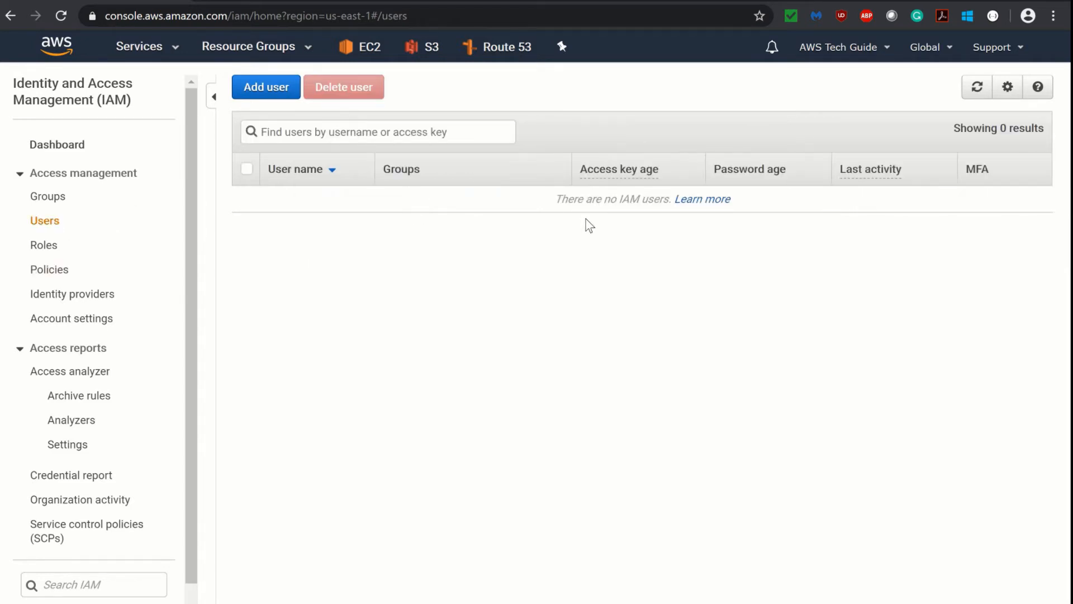
pyautogui.moveTo(52, 270)
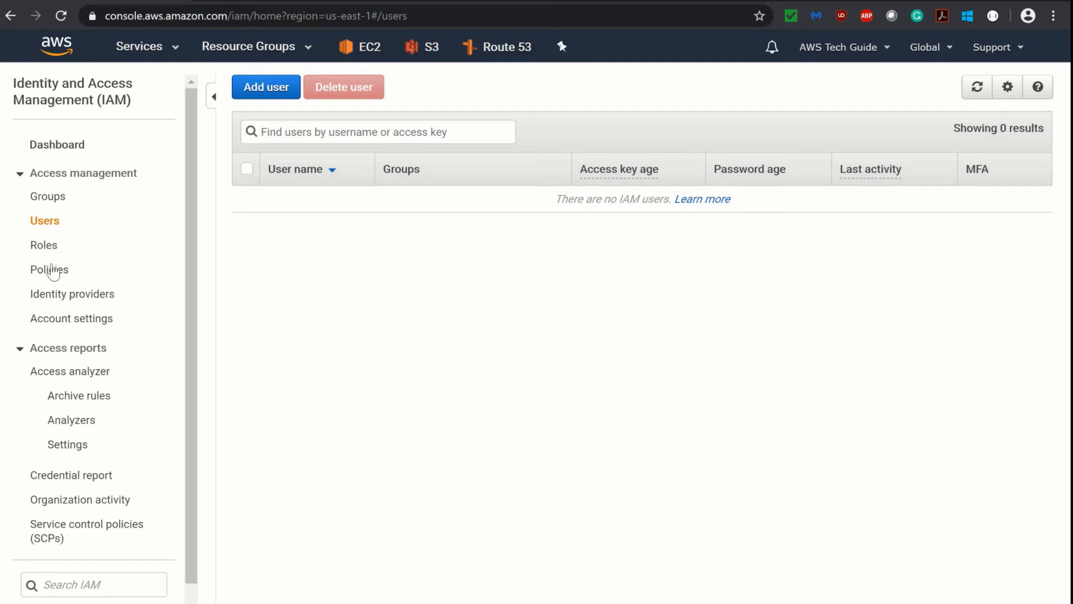
pyautogui.click(50, 270)
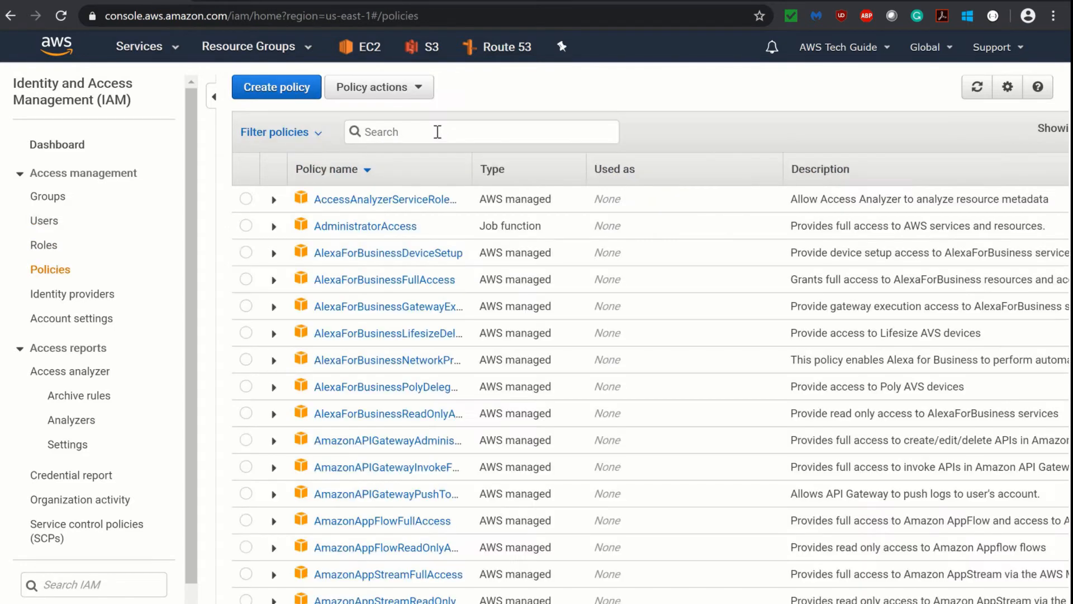
pyautogui.write('support')
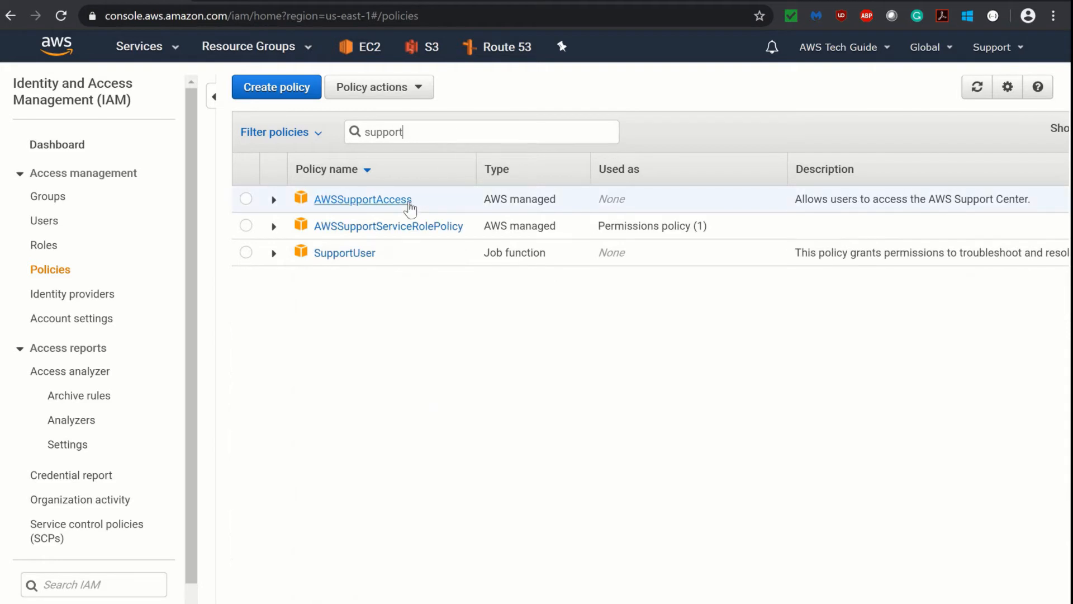
pyautogui.moveTo(995, 58)
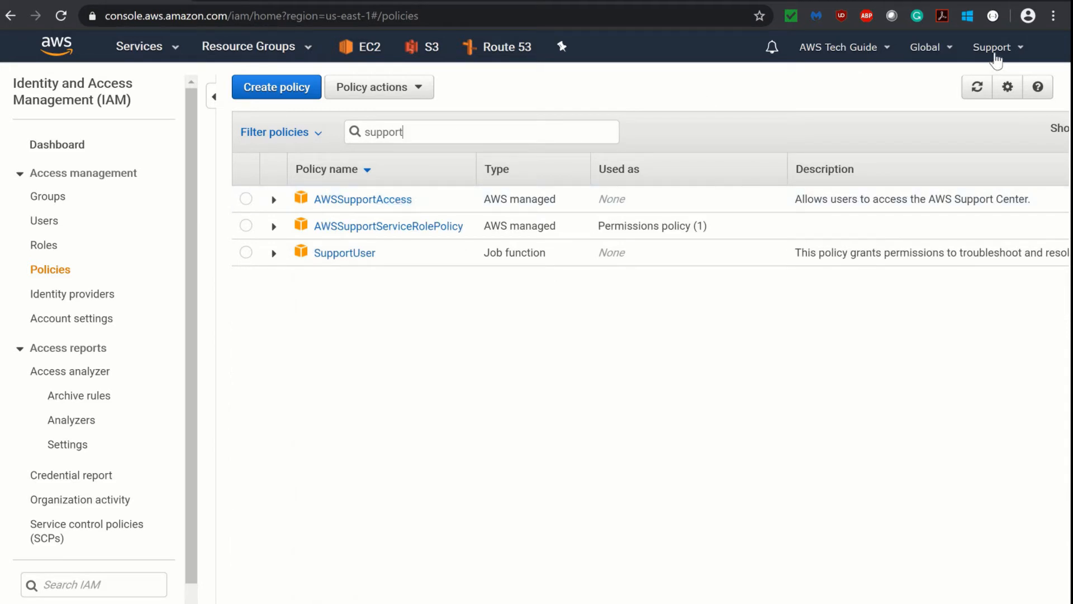
pyautogui.moveTo(72, 52)
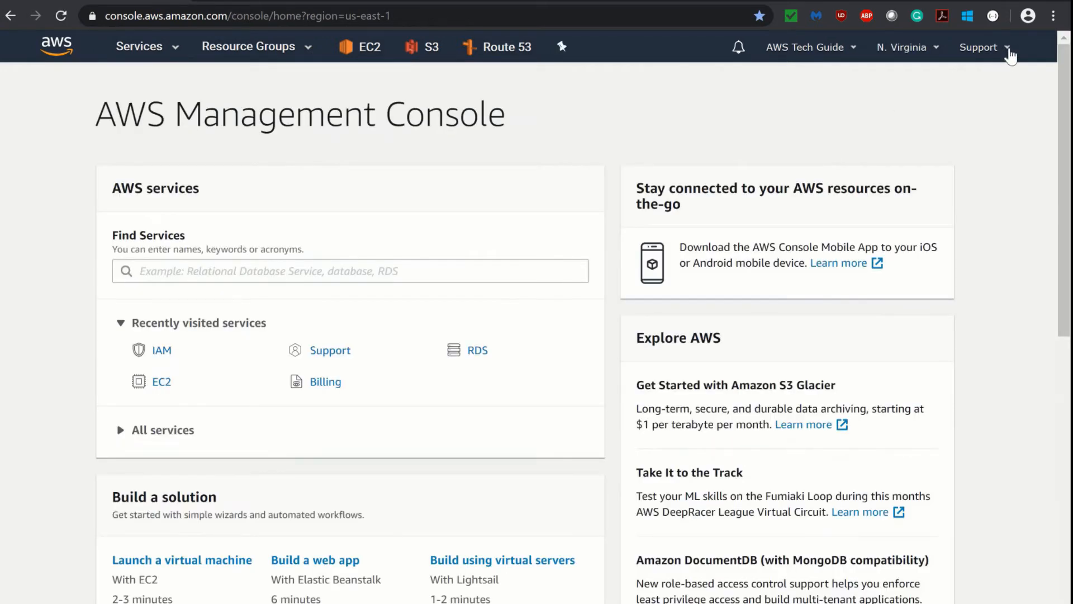
# Step: Go to Support Center from the Support menu and select the open case's ID
pyautogui.click(979, 47)
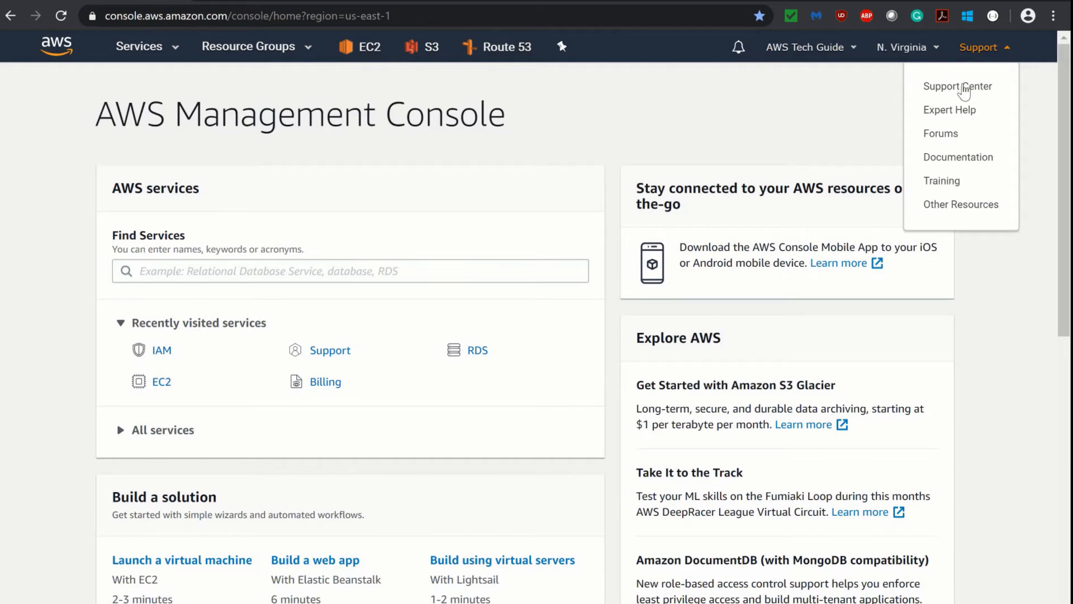
pyautogui.click(958, 87)
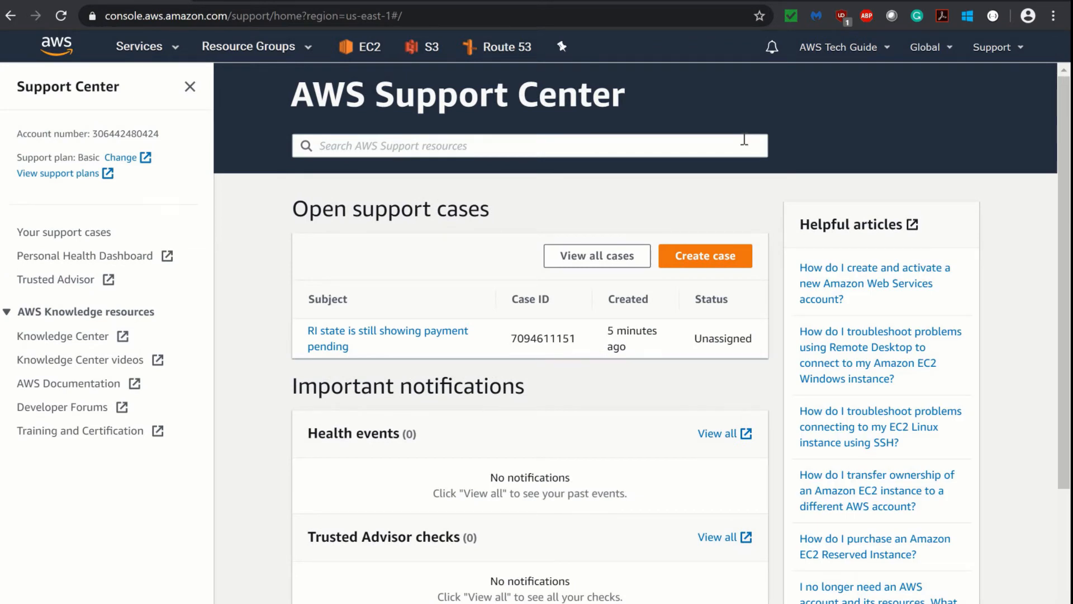
pyautogui.moveTo(677, 210)
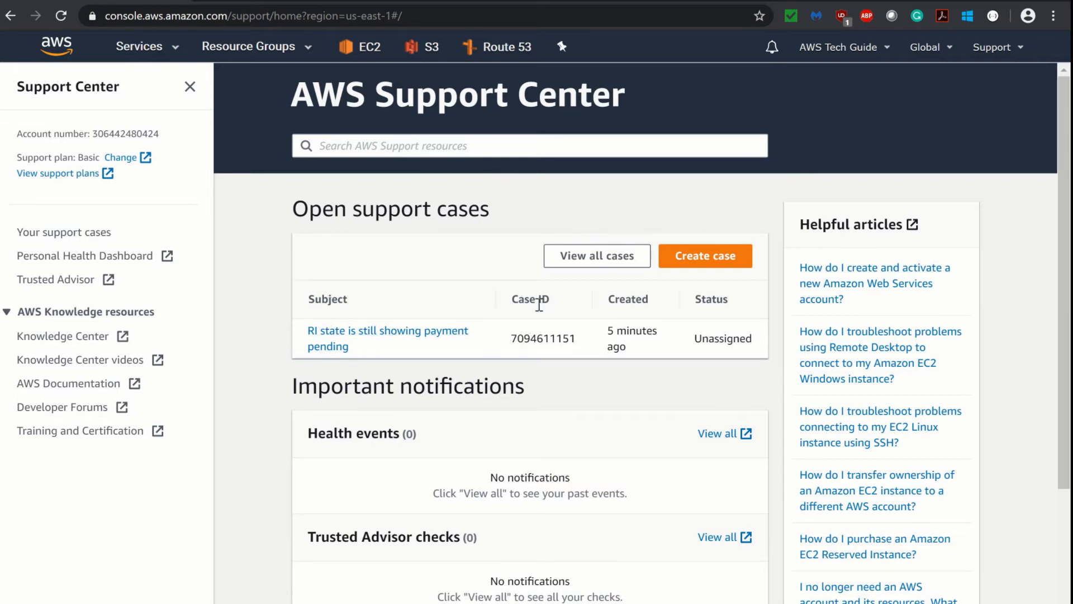
pyautogui.doubleClick(544, 338)
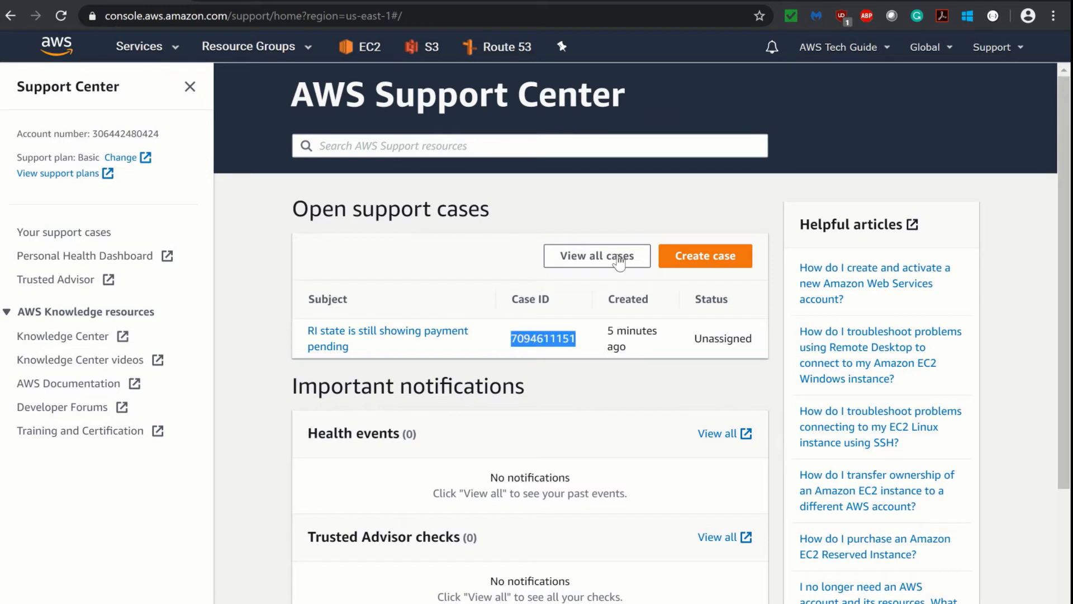
pyautogui.moveTo(704, 220)
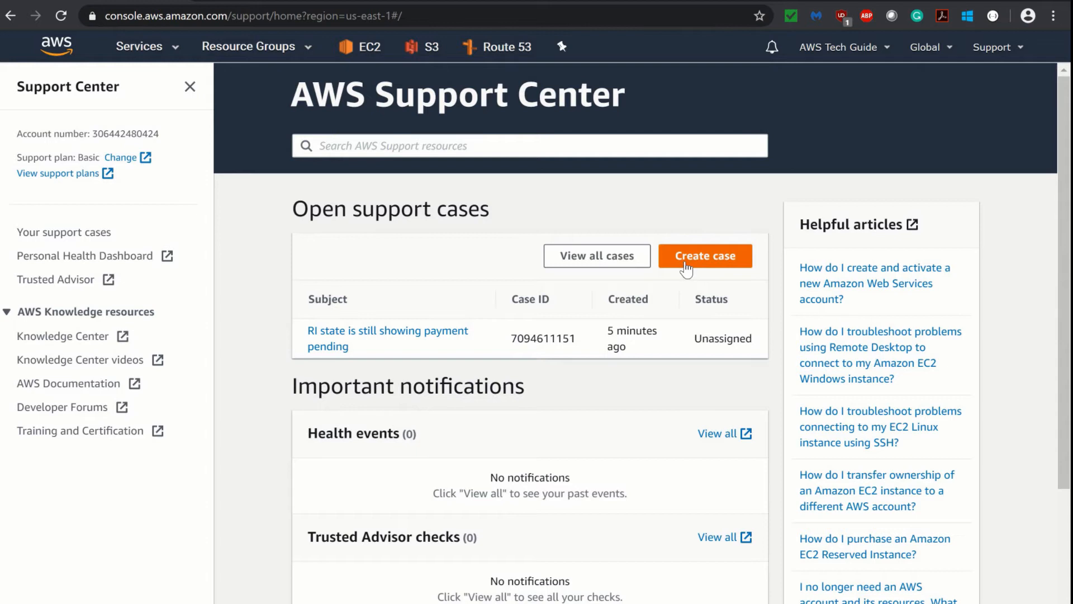
pyautogui.moveTo(703, 264)
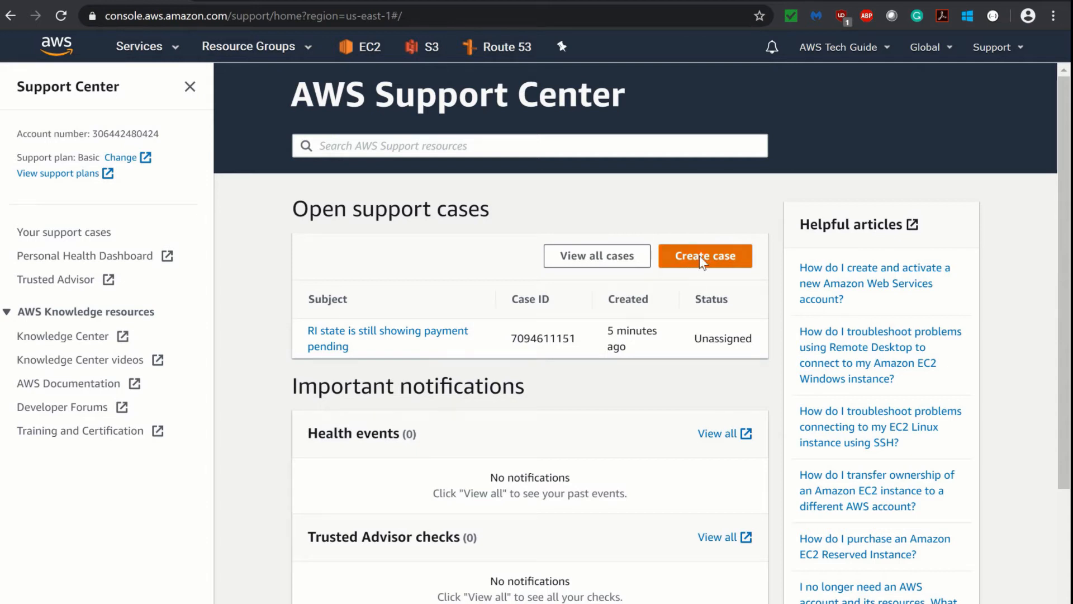
# Step: Start a new support case and try Technical support, which is unavailable on the Basic plan
pyautogui.click(705, 255)
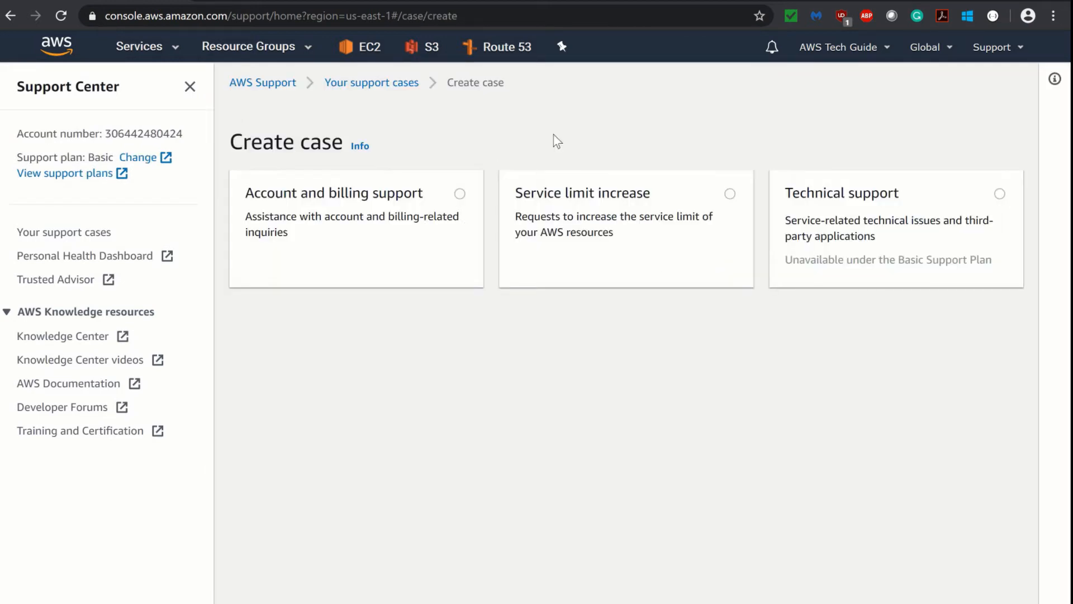
pyautogui.moveTo(593, 161)
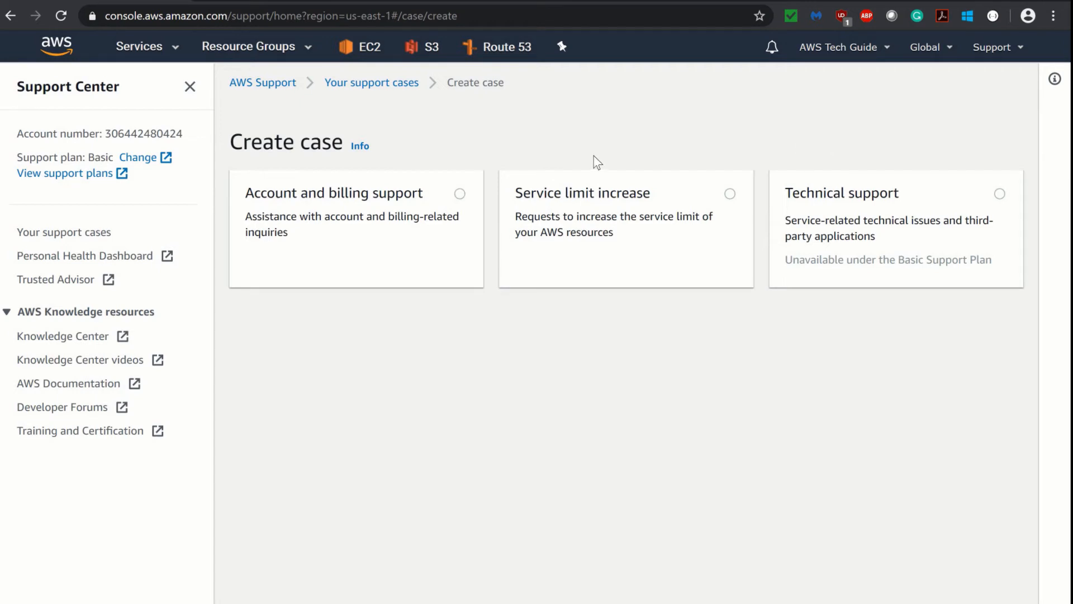
pyautogui.moveTo(553, 208)
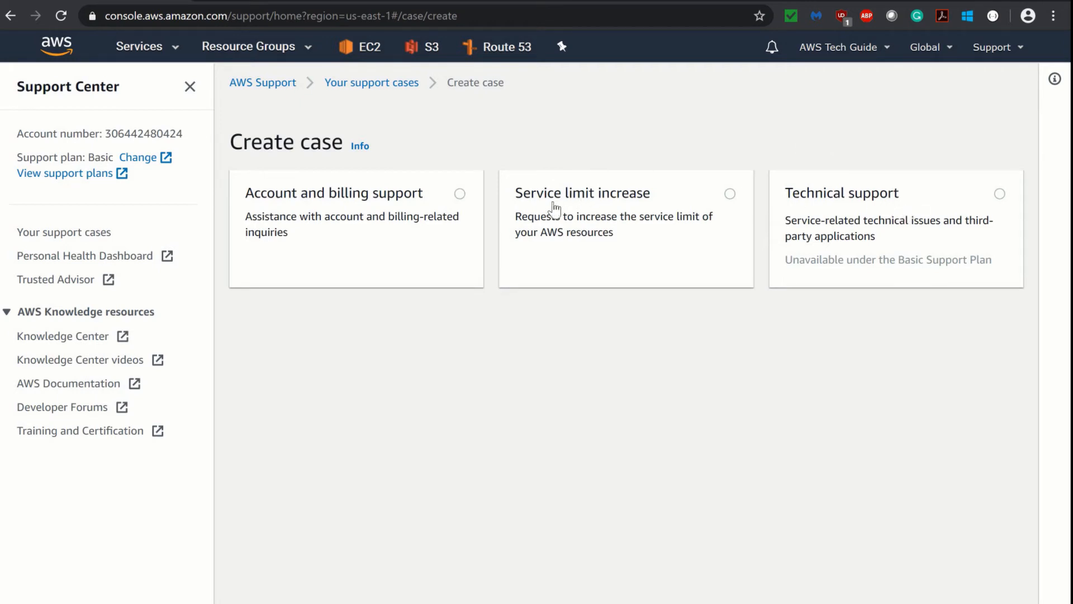
pyautogui.moveTo(293, 225)
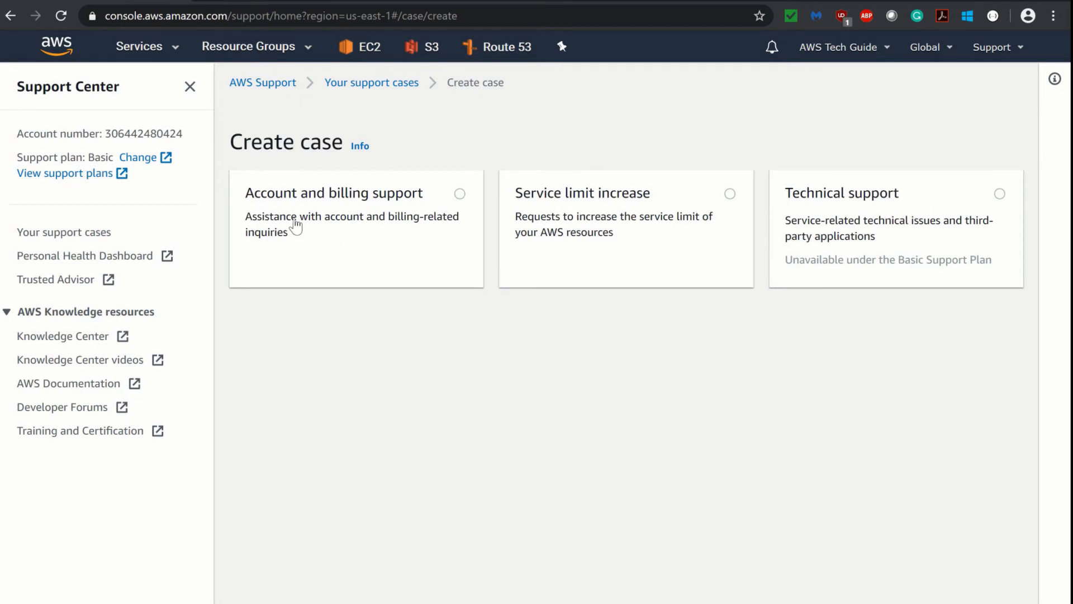
pyautogui.moveTo(966, 208)
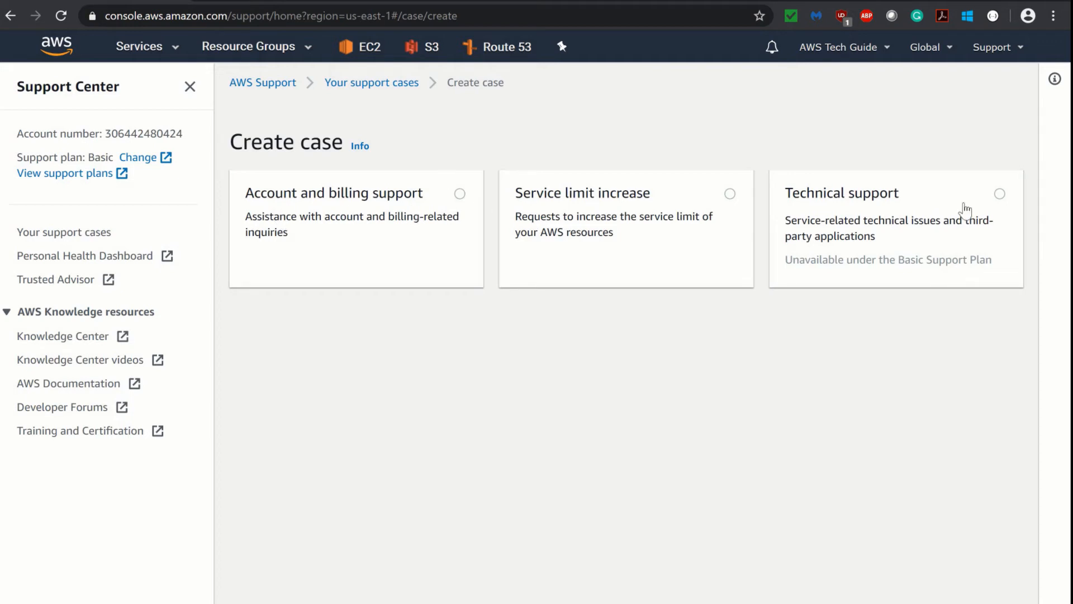
pyautogui.moveTo(1011, 199)
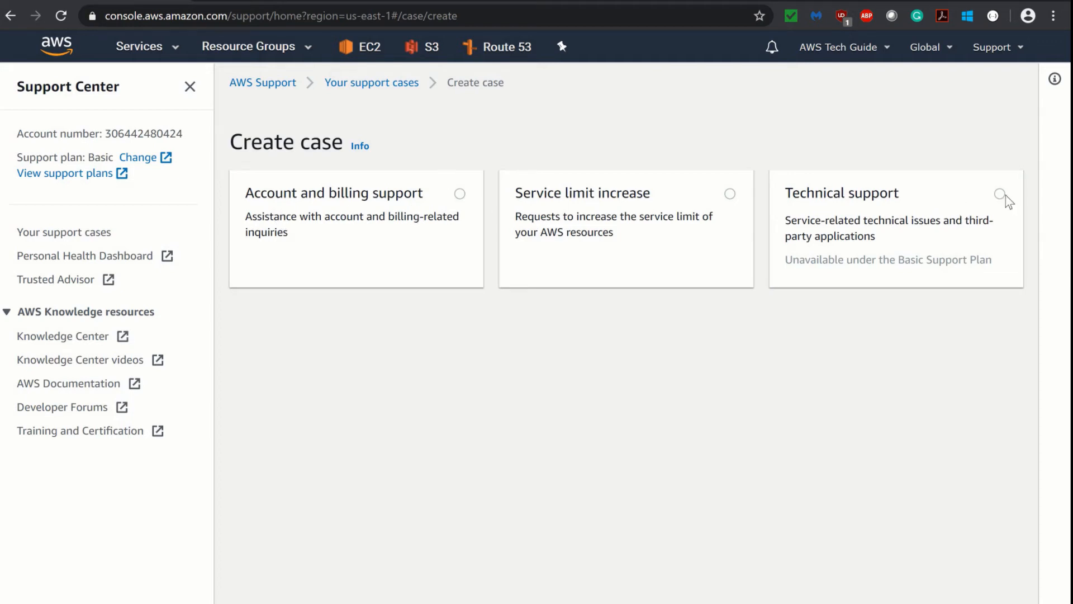
pyautogui.click(999, 194)
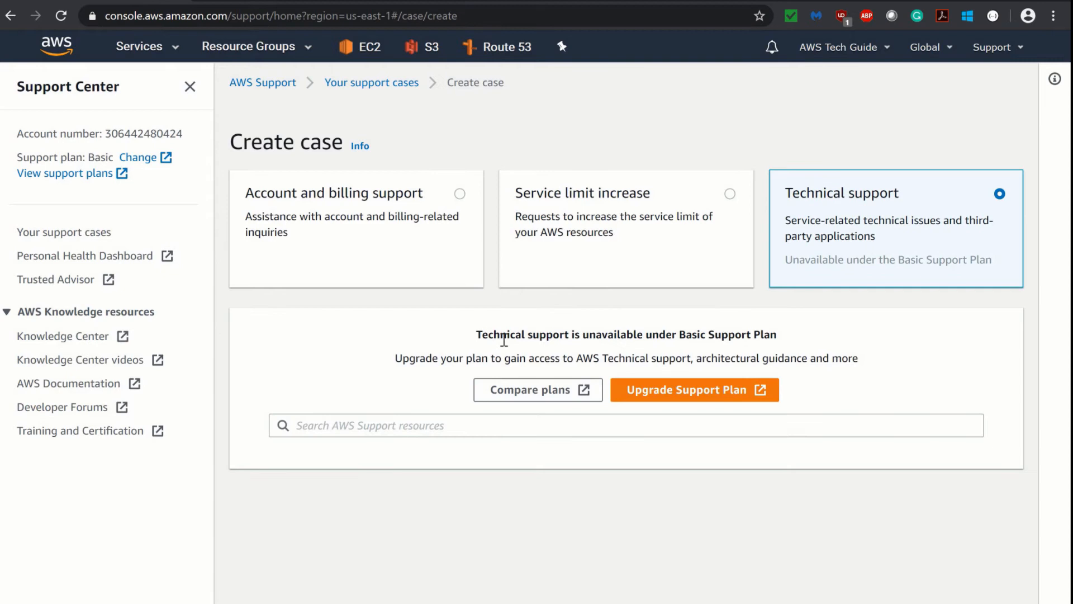
pyautogui.moveTo(651, 350)
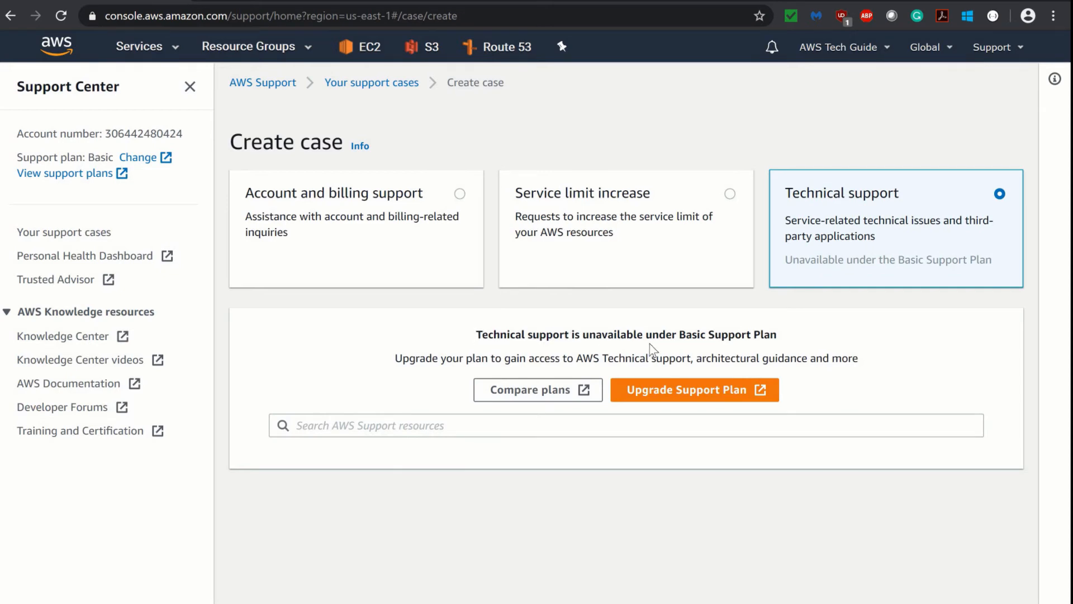
pyautogui.moveTo(475, 334); pyautogui.dragTo(721, 334)
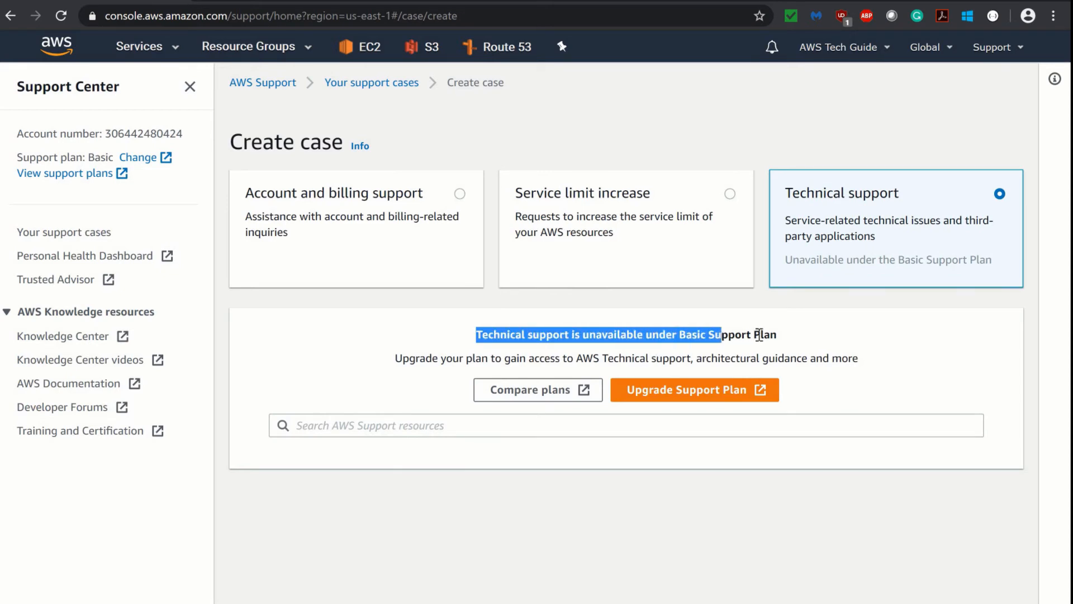
pyautogui.click(648, 335)
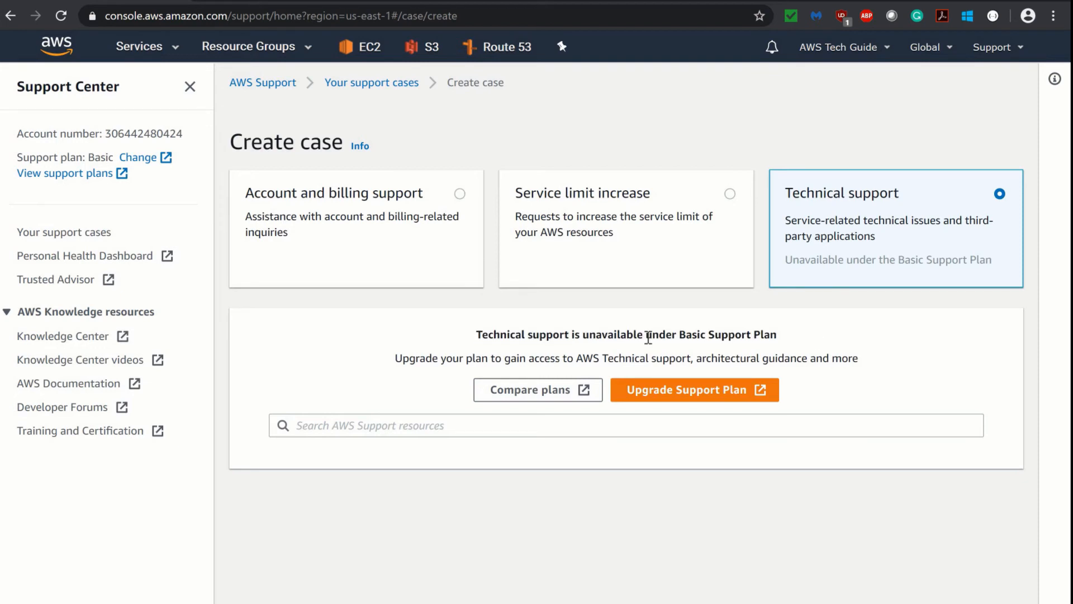
pyautogui.moveTo(769, 337)
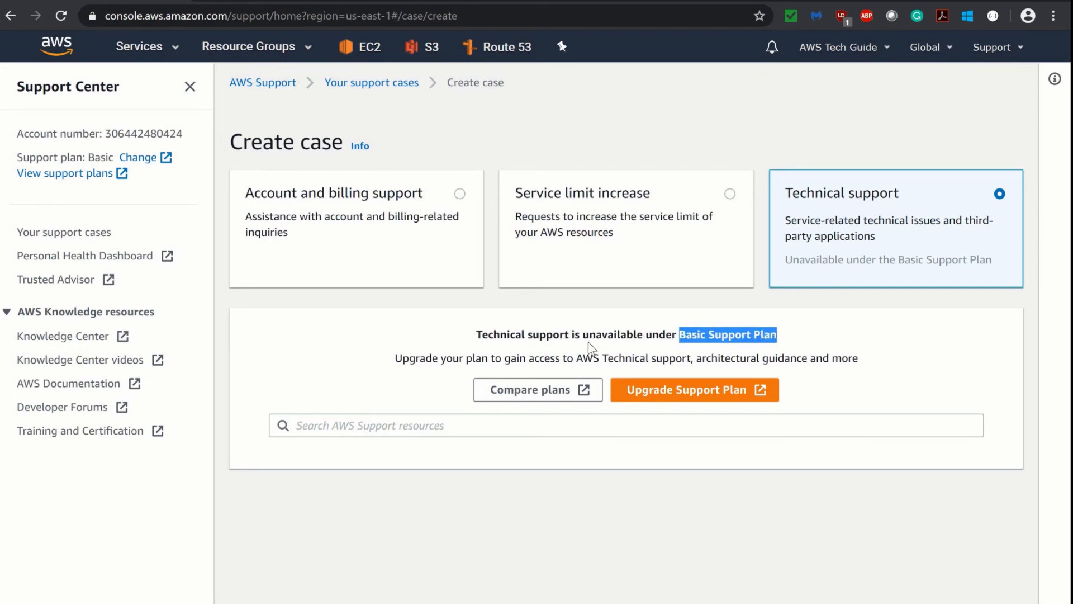
pyautogui.moveTo(789, 346)
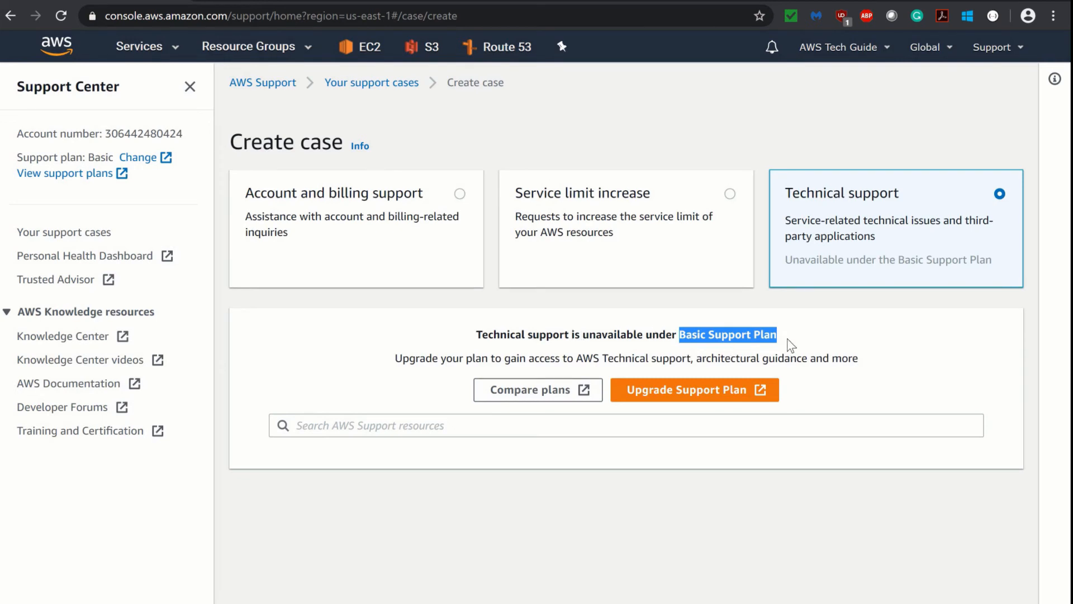
pyautogui.moveTo(454, 259)
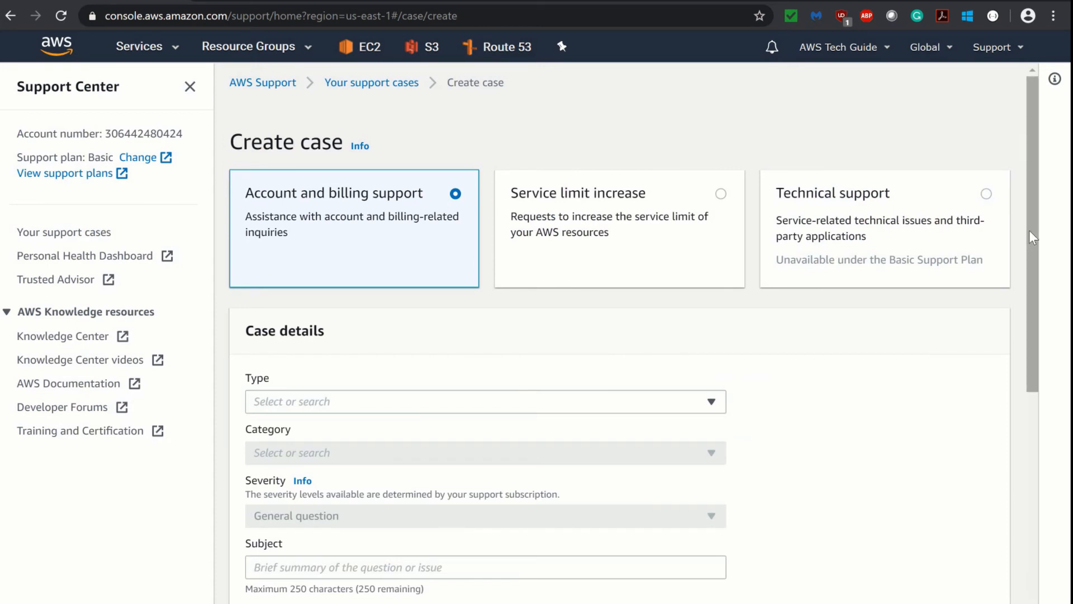
pyautogui.scroll(-3)
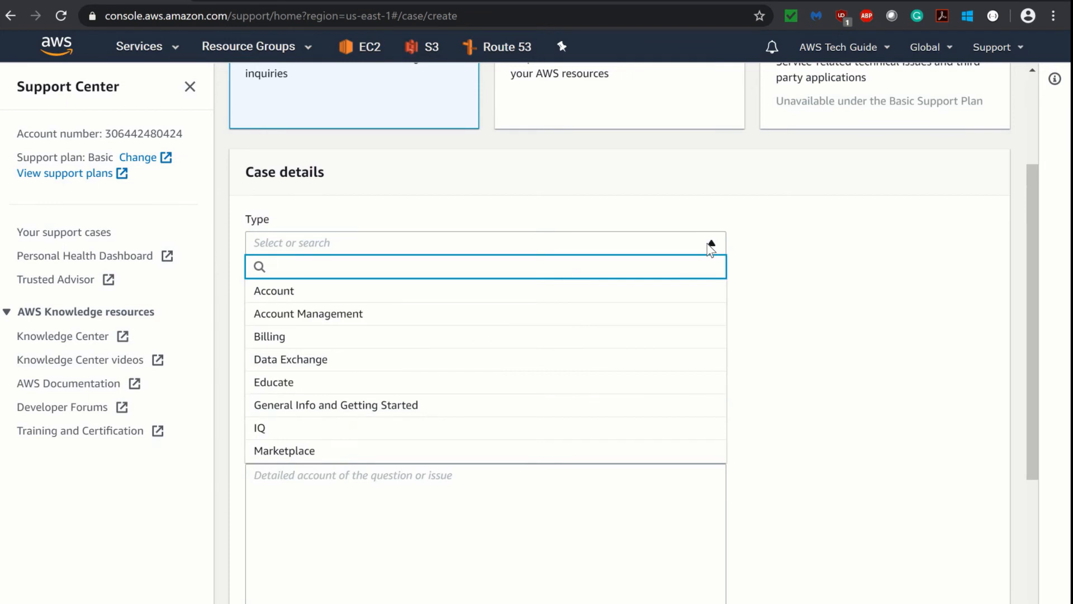
pyautogui.moveTo(407, 309)
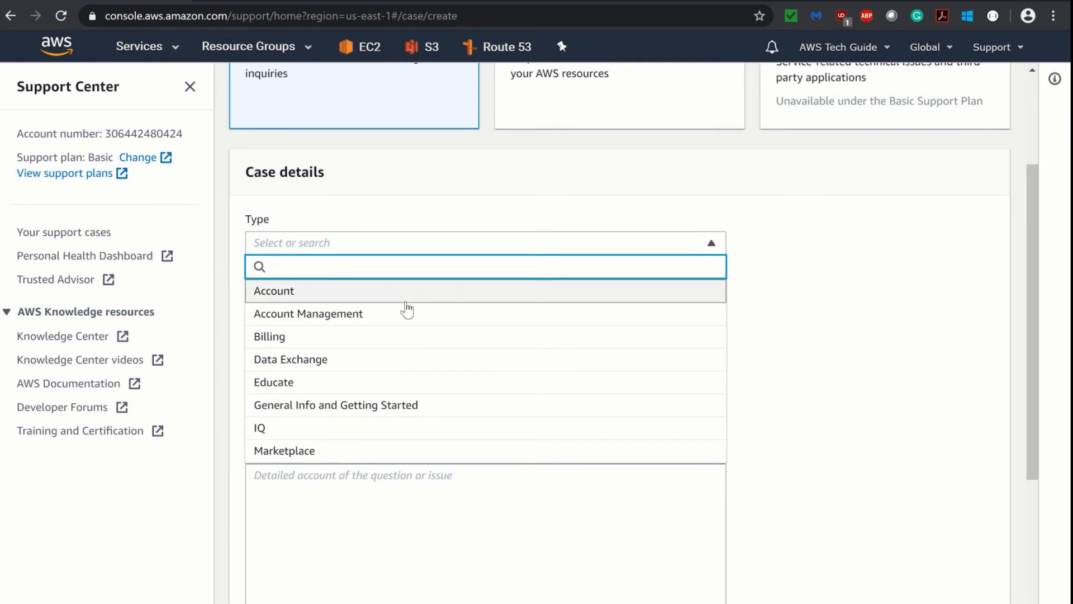
pyautogui.moveTo(343, 360)
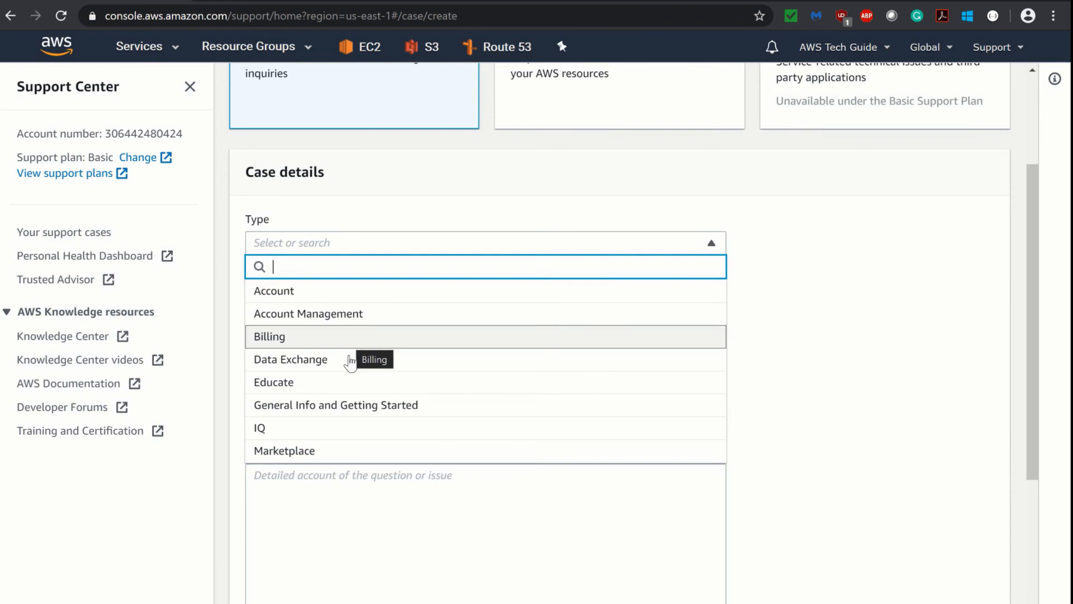
pyautogui.moveTo(503, 442)
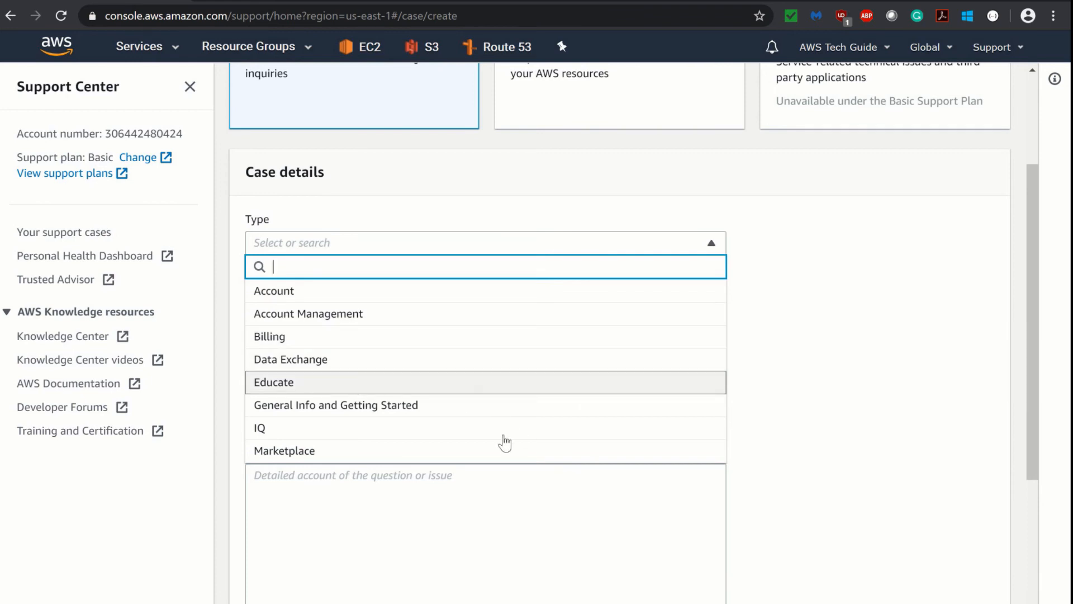
pyautogui.moveTo(528, 433)
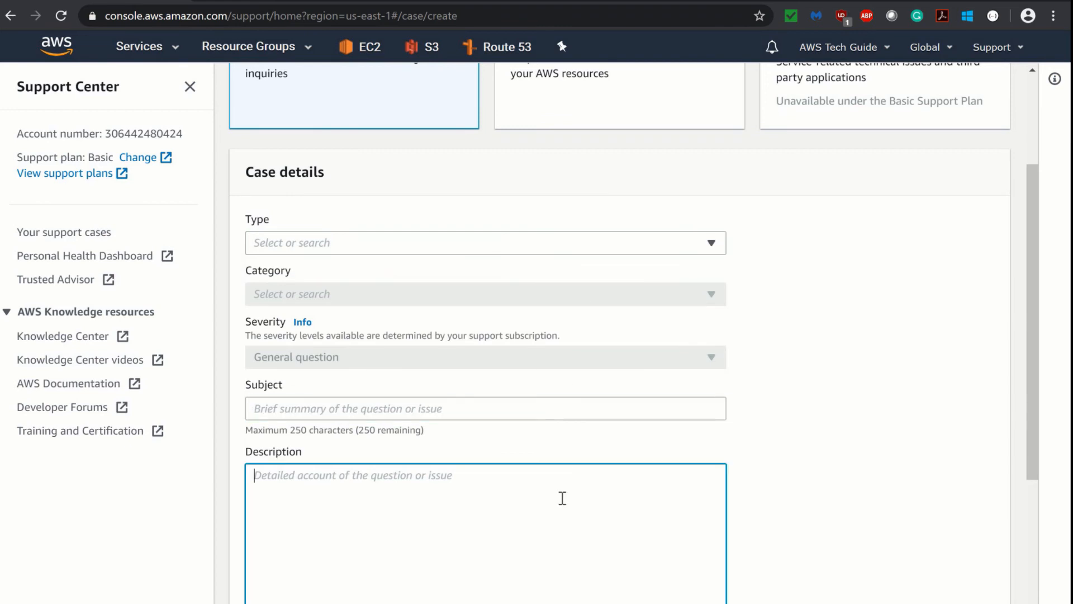
pyautogui.scroll(-3)
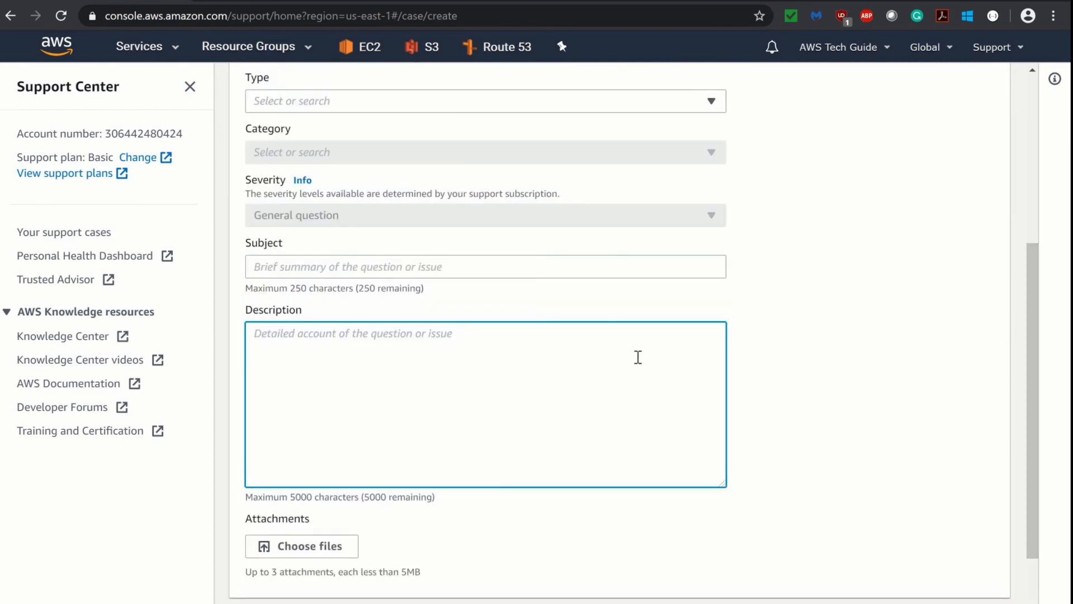
pyautogui.scroll(-3)
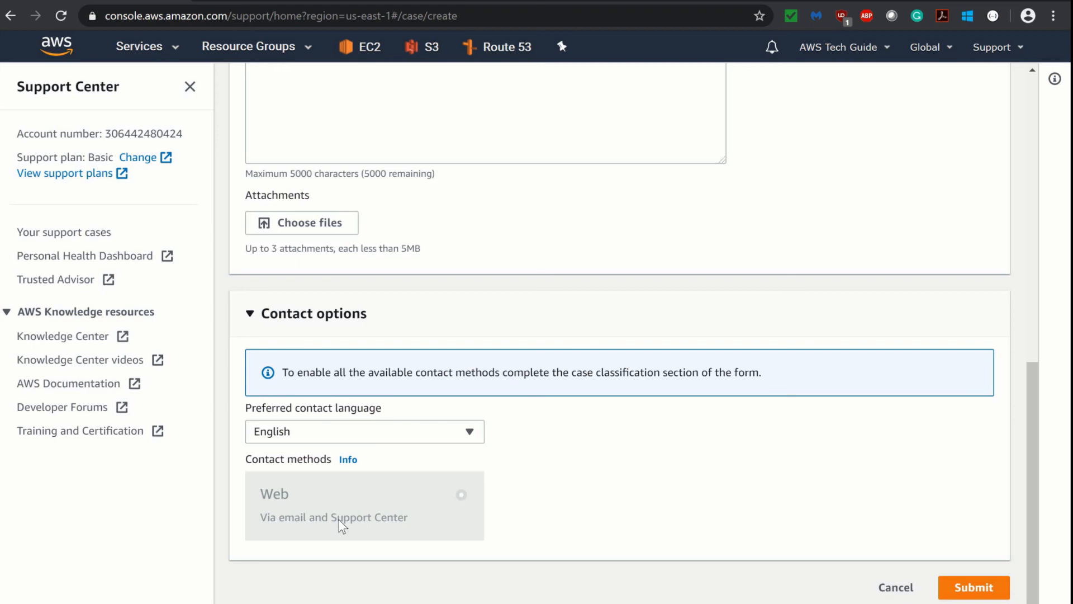
pyautogui.moveTo(601, 501)
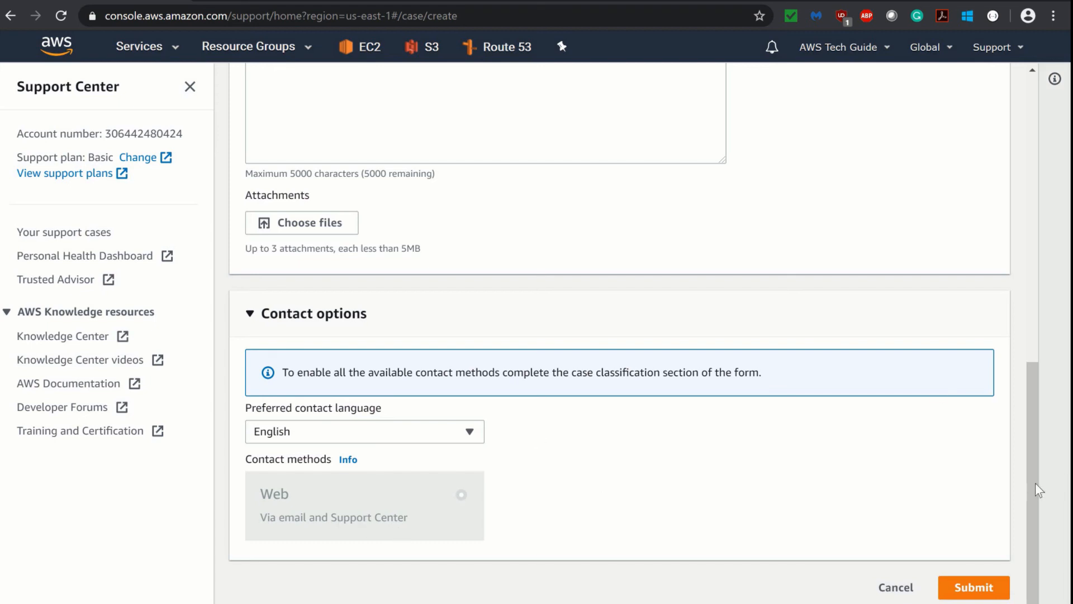
pyautogui.scroll(3)
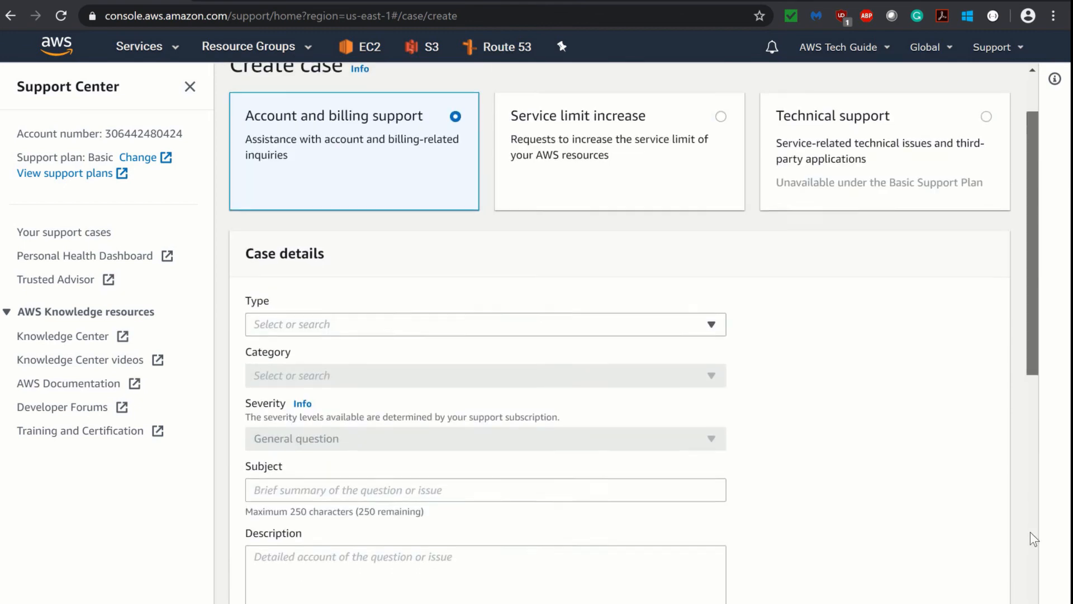
pyautogui.scroll(-3)
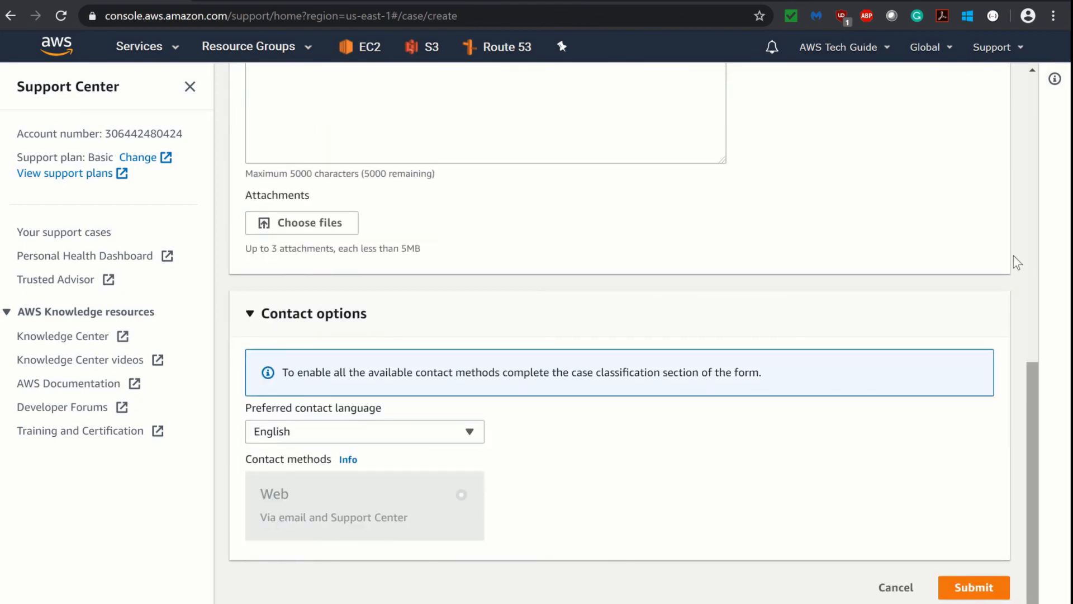